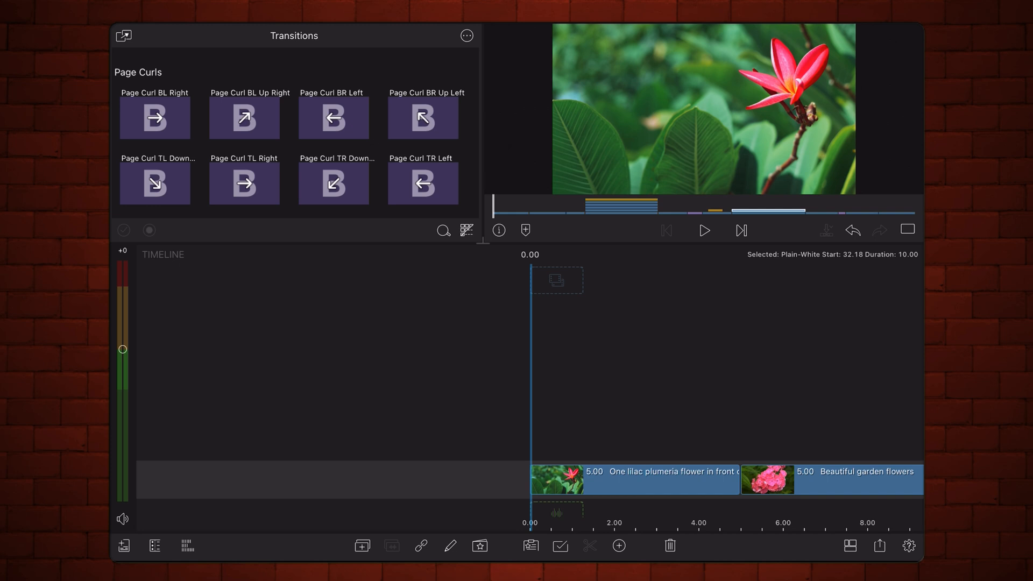
Add a 10-second adjustment clip over the plumeria and garden flowers clips; check its 10.00 default duration
{"action": "left_click", "coordinate": [618, 546]}
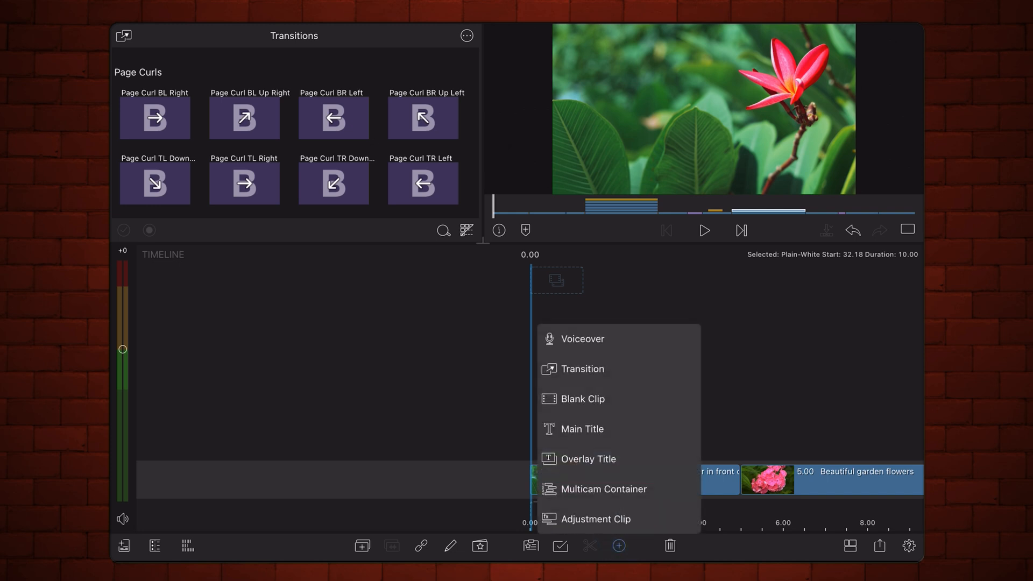
{"action": "left_click", "coordinate": [595, 518]}
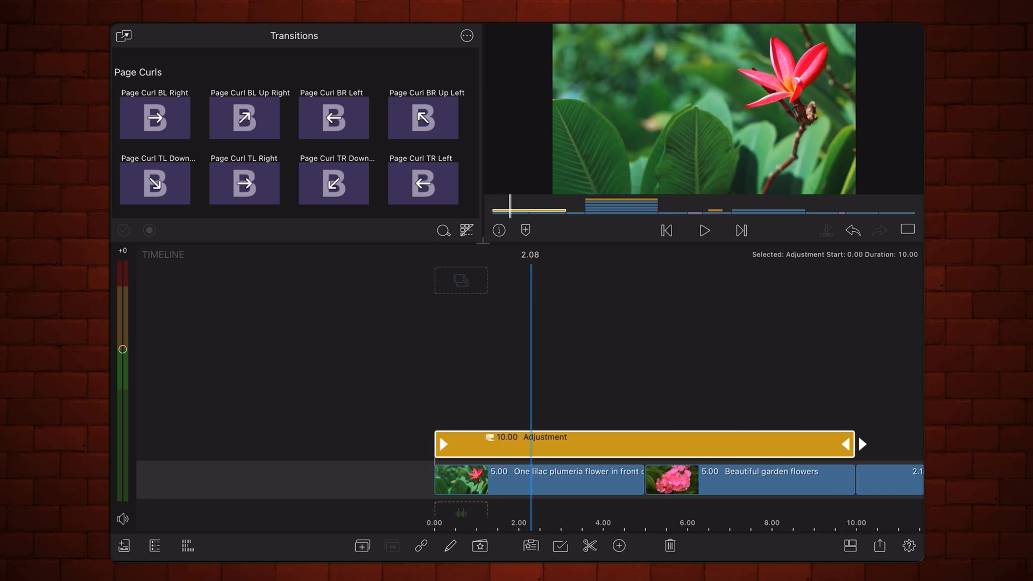
{"action": "left_click", "coordinate": [910, 545]}
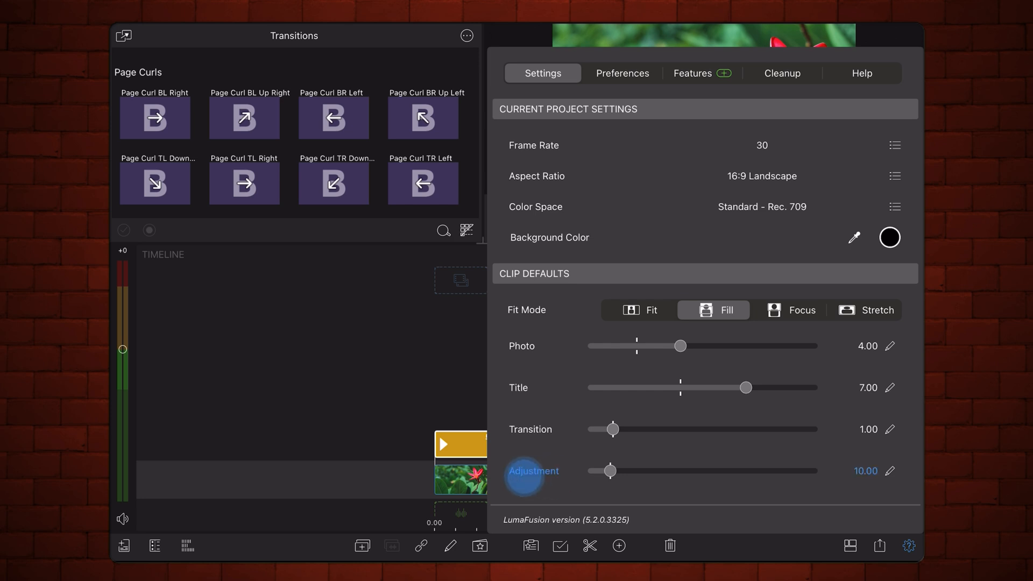
Review the 10.00 adjustment default duration in project settings and close the panel
{"action": "left_click", "coordinate": [909, 545]}
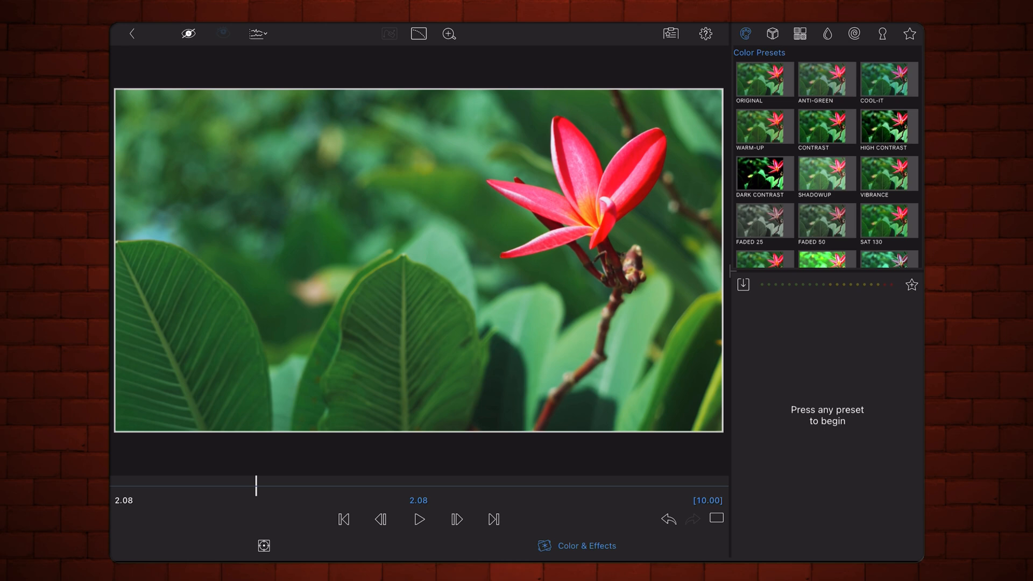
Apply Original and lower brightness on the adjustment clip; desaturate the plumeria clip to black and white
{"action": "left_click", "coordinate": [763, 79]}
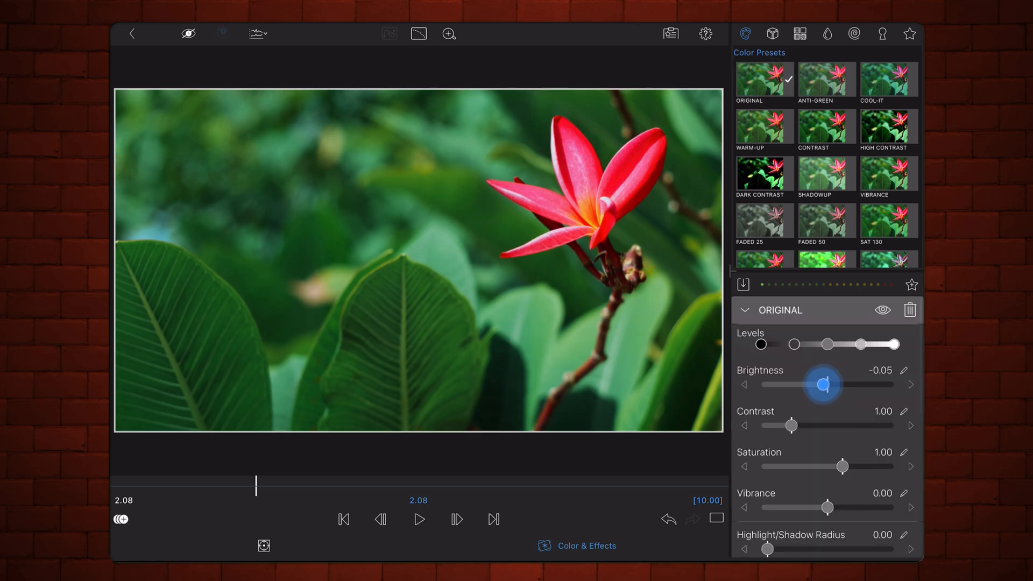
{"action": "left_click_drag", "start_coordinate": [823, 385], "coordinate": [793, 384]}
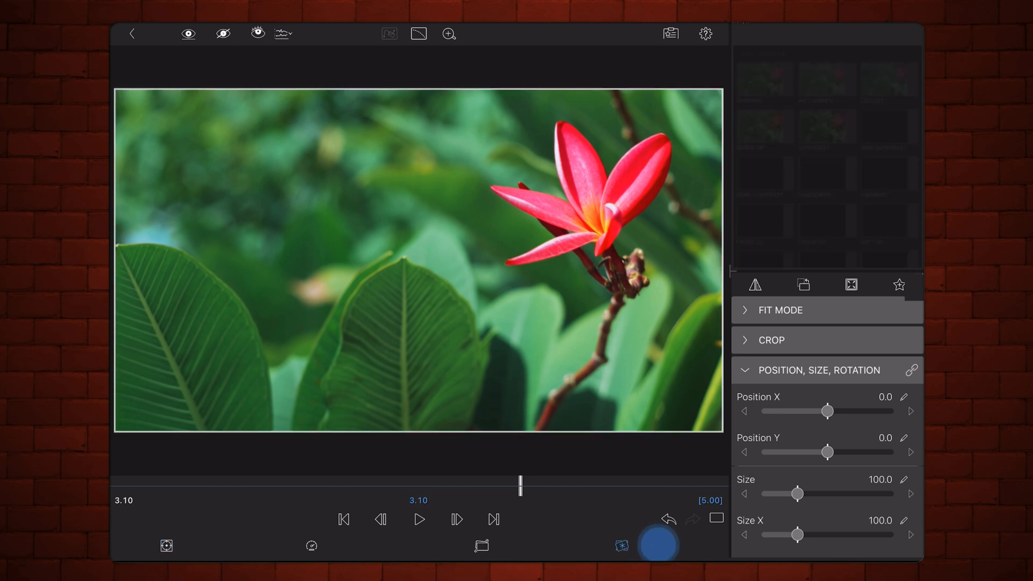
{"action": "left_click", "coordinate": [657, 543]}
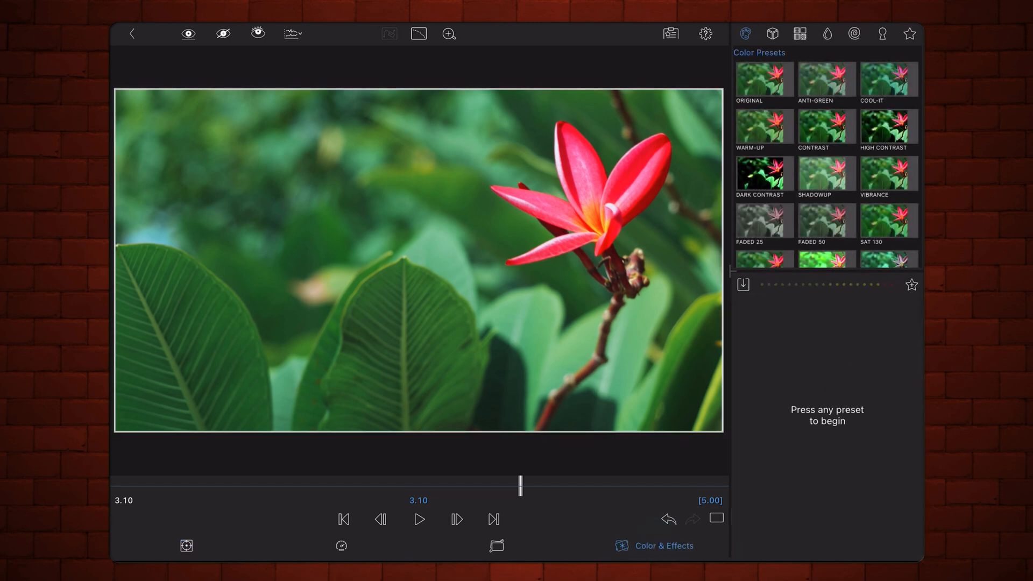
{"action": "left_click", "coordinate": [763, 78]}
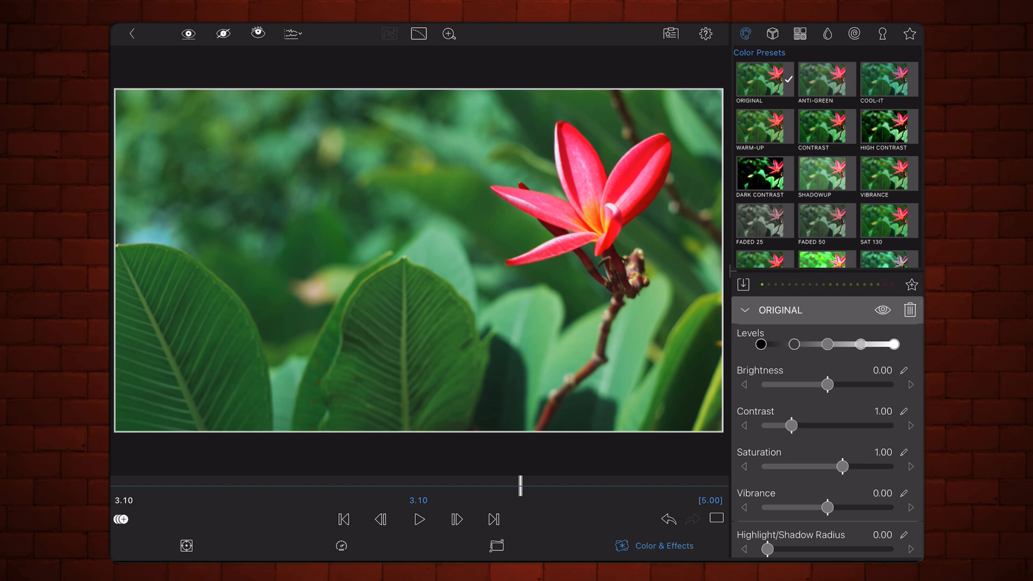
{"action": "left_click_drag", "start_coordinate": [840, 466], "coordinate": [789, 467]}
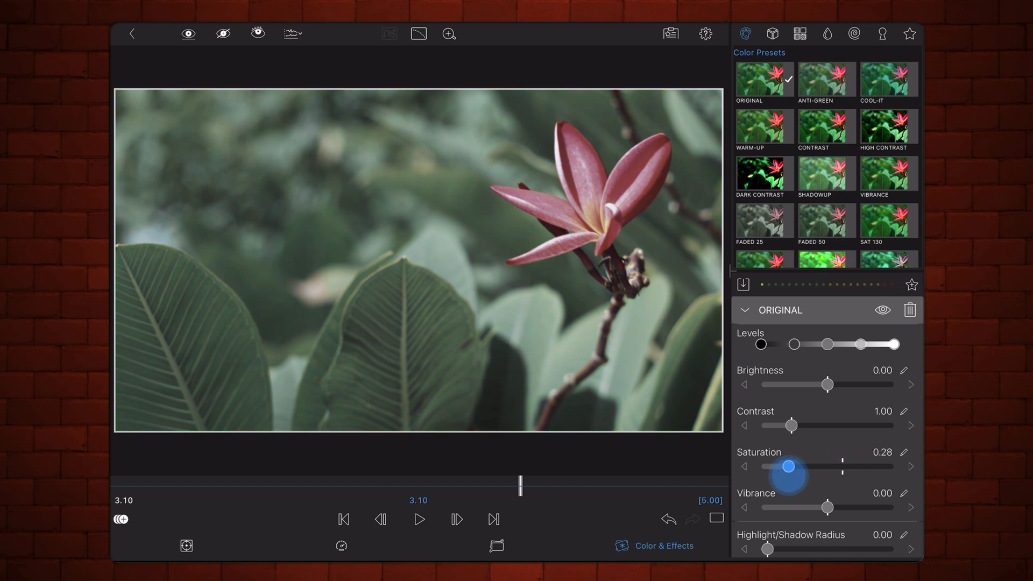
{"action": "left_click_drag", "start_coordinate": [788, 466], "coordinate": [767, 467]}
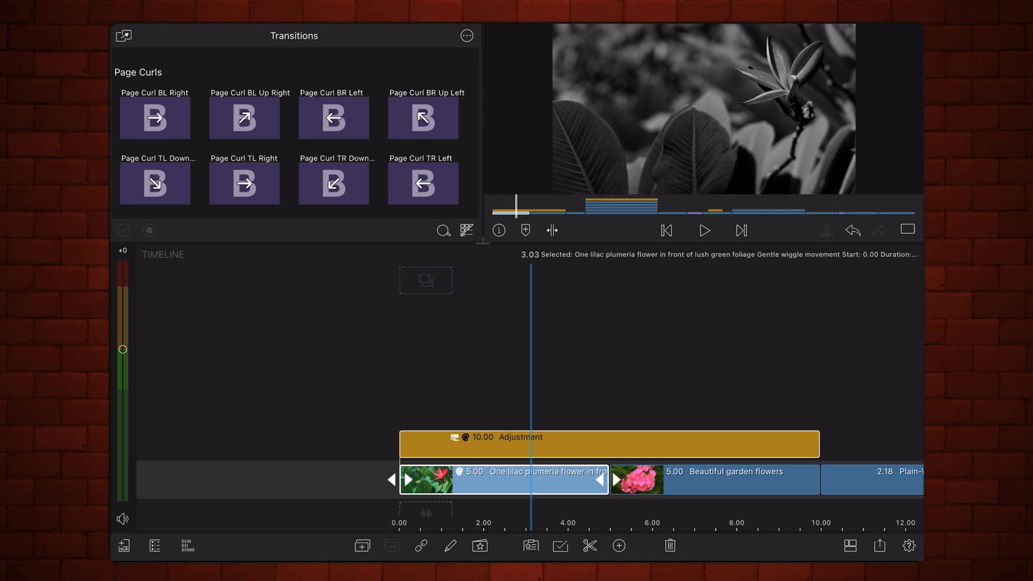
Reopen the 10-second adjustment clip in the Color & Effects editor
{"action": "left_click", "coordinate": [619, 545]}
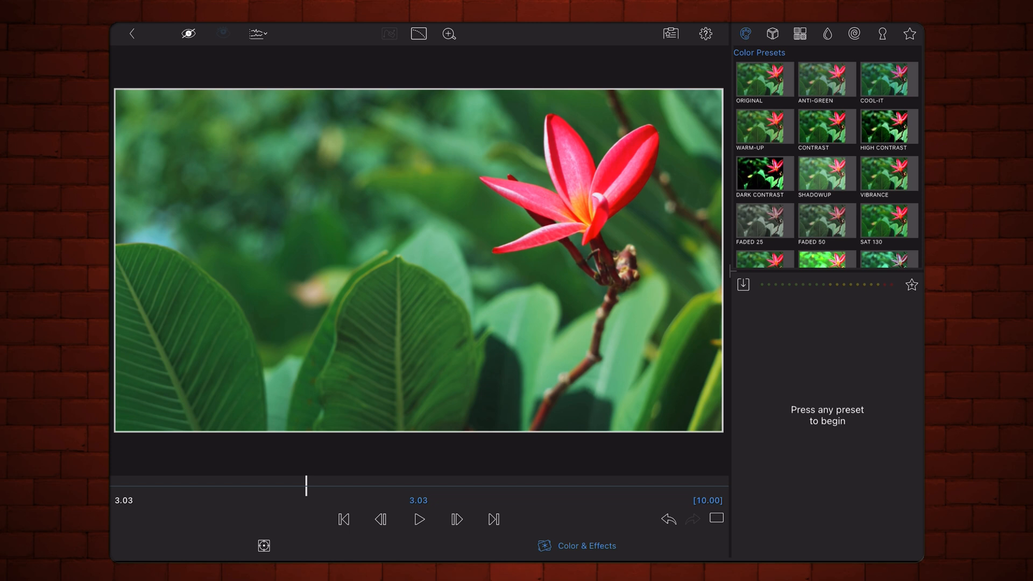
{"action": "left_click", "coordinate": [854, 34]}
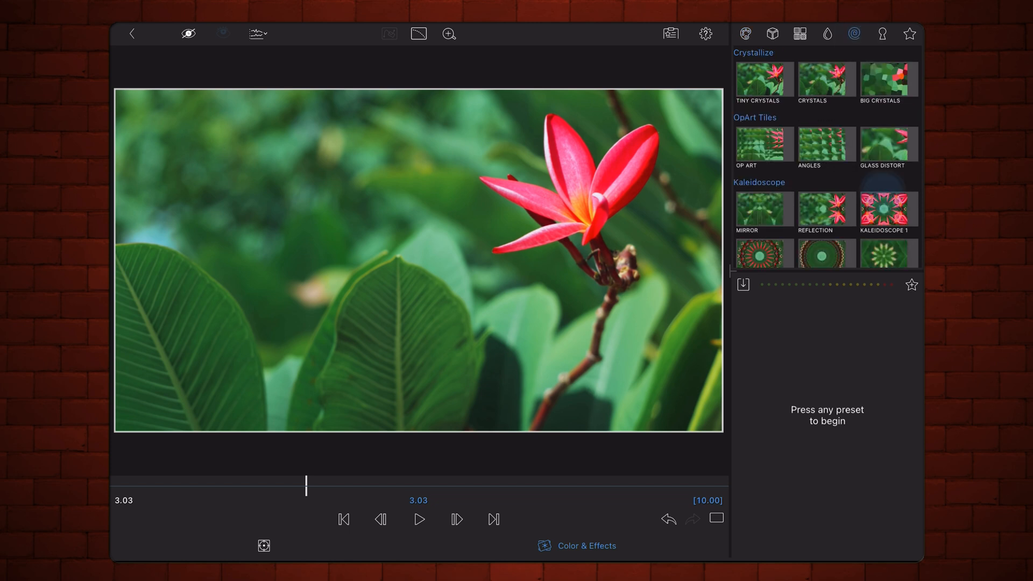
{"action": "scroll", "scroll_direction": "down", "scroll_amount": 3}
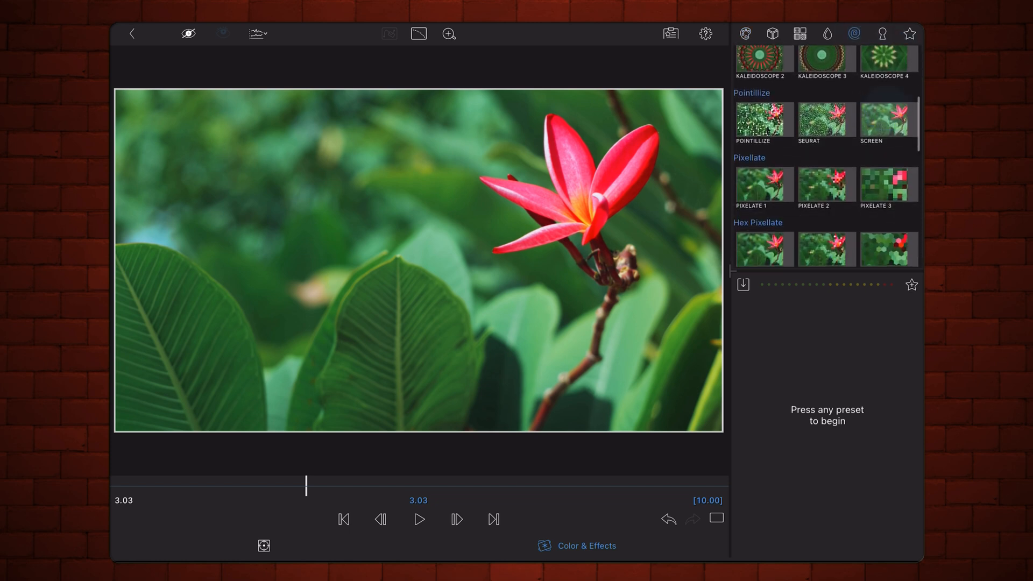
{"action": "left_click", "coordinate": [824, 185]}
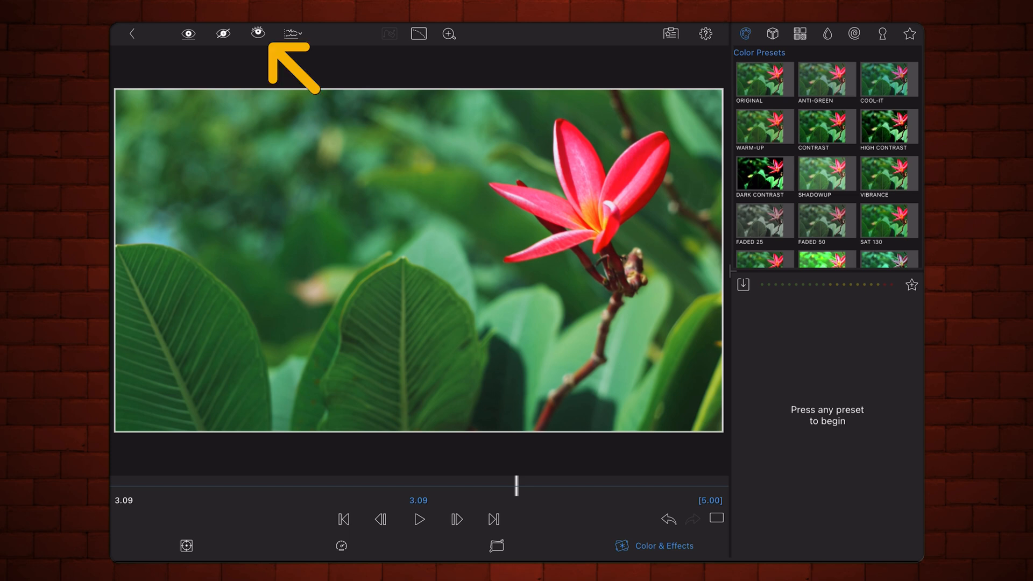
{"action": "left_click", "coordinate": [257, 33]}
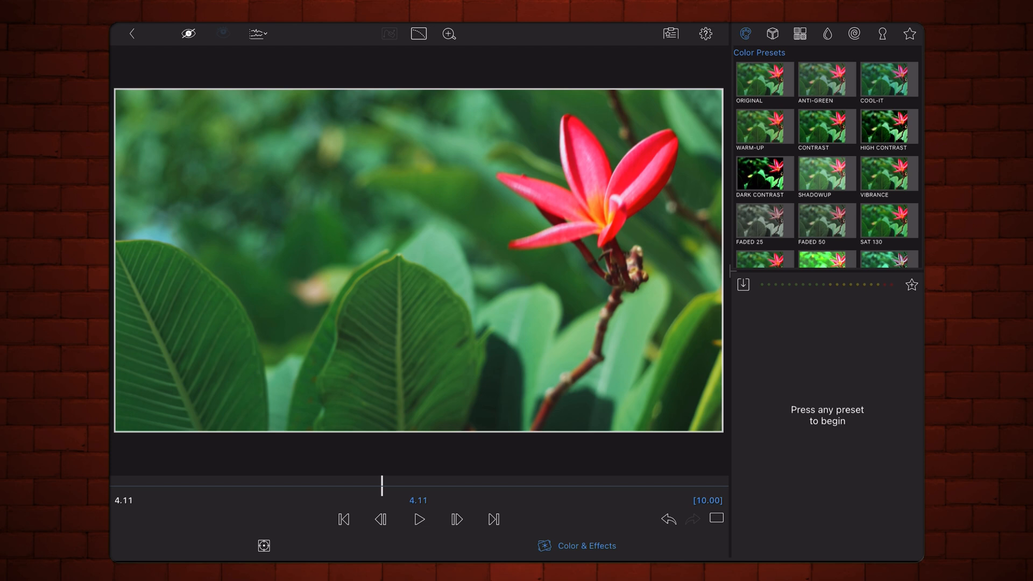
Keyframe the adjustment clip's Position X from -200 at 0.00 to 0 at 9.29, then preview
{"action": "left_click", "coordinate": [343, 519]}
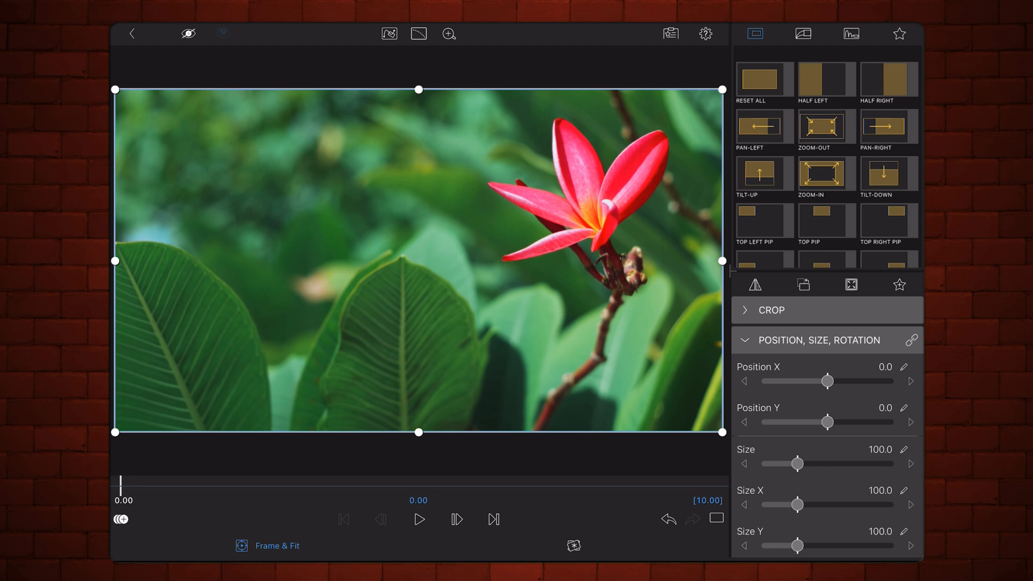
{"action": "left_click", "coordinate": [911, 367]}
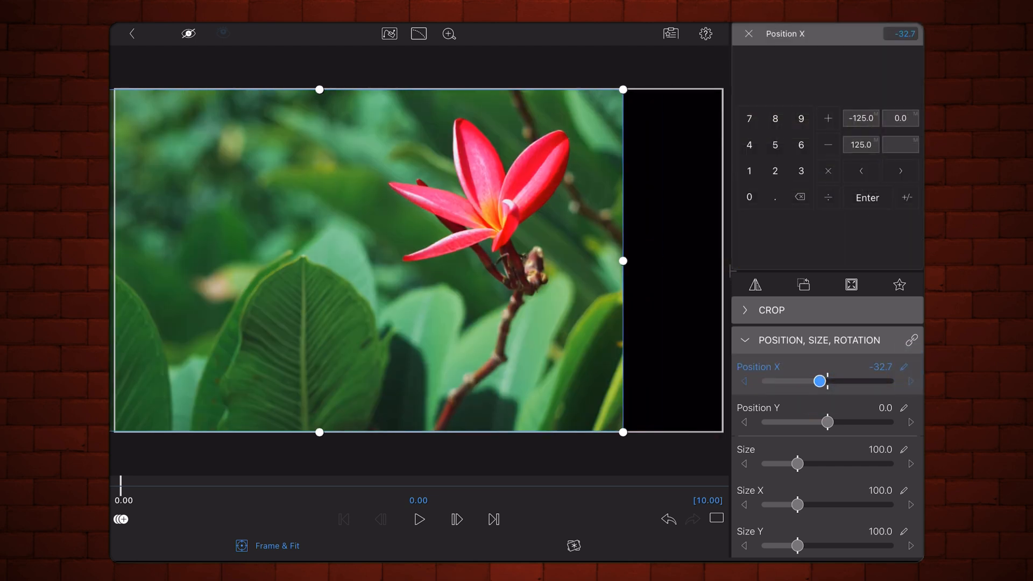
{"action": "left_click_drag", "start_coordinate": [820, 381], "coordinate": [779, 380]}
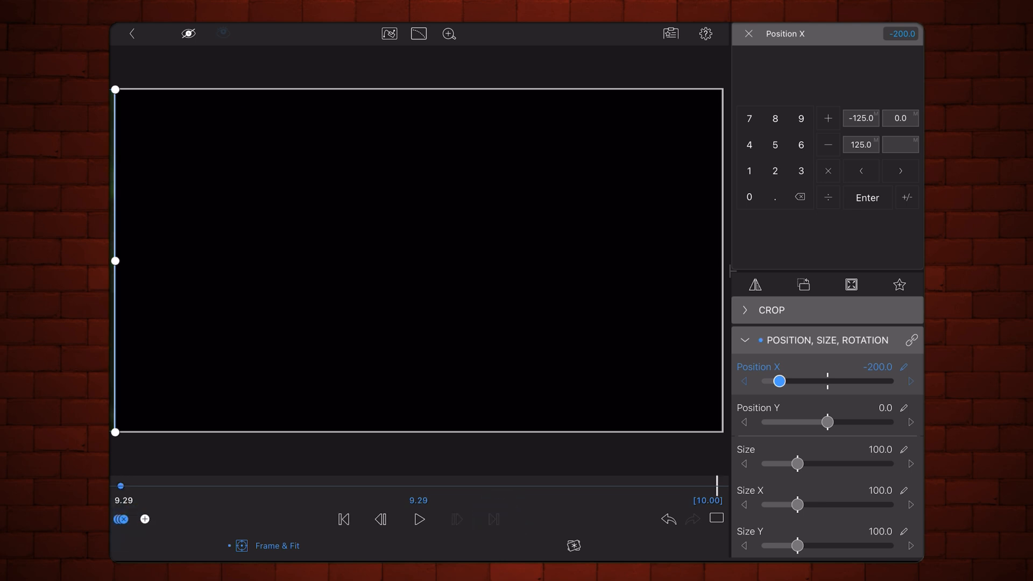
{"action": "left_click_drag", "start_coordinate": [780, 381], "coordinate": [828, 381]}
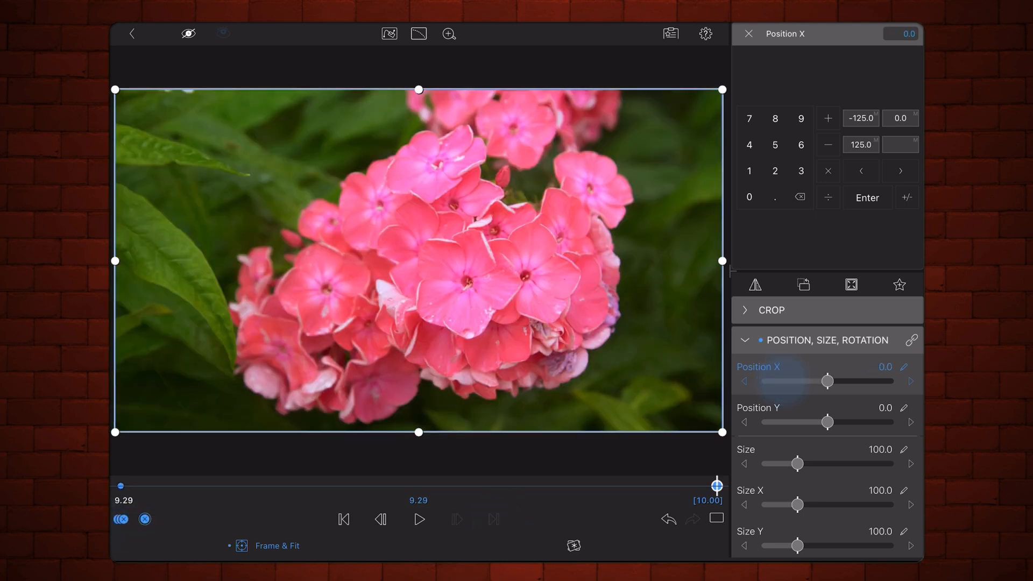
{"action": "left_click_drag", "start_coordinate": [828, 381], "coordinate": [784, 381]}
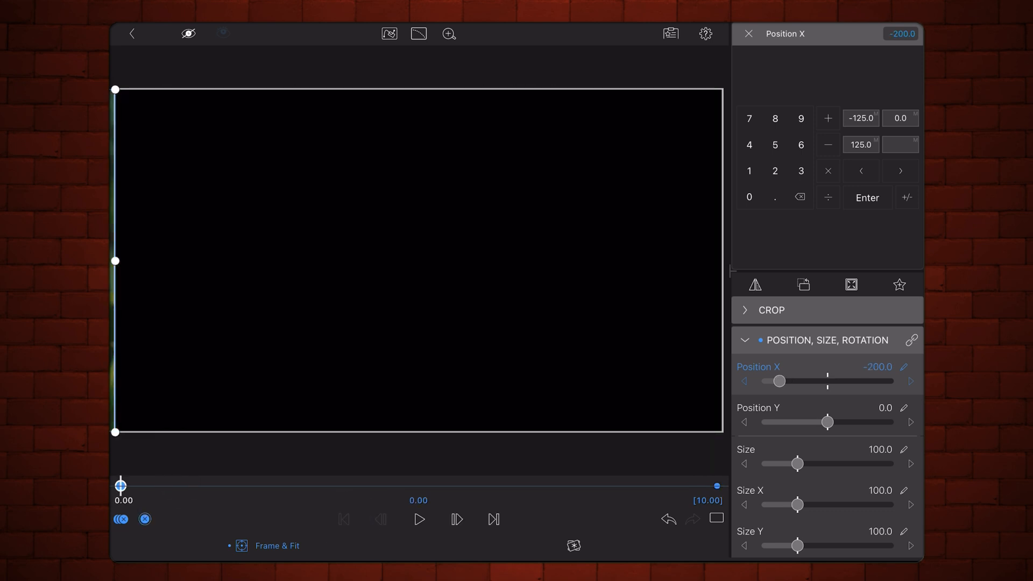
{"action": "left_click", "coordinate": [418, 519]}
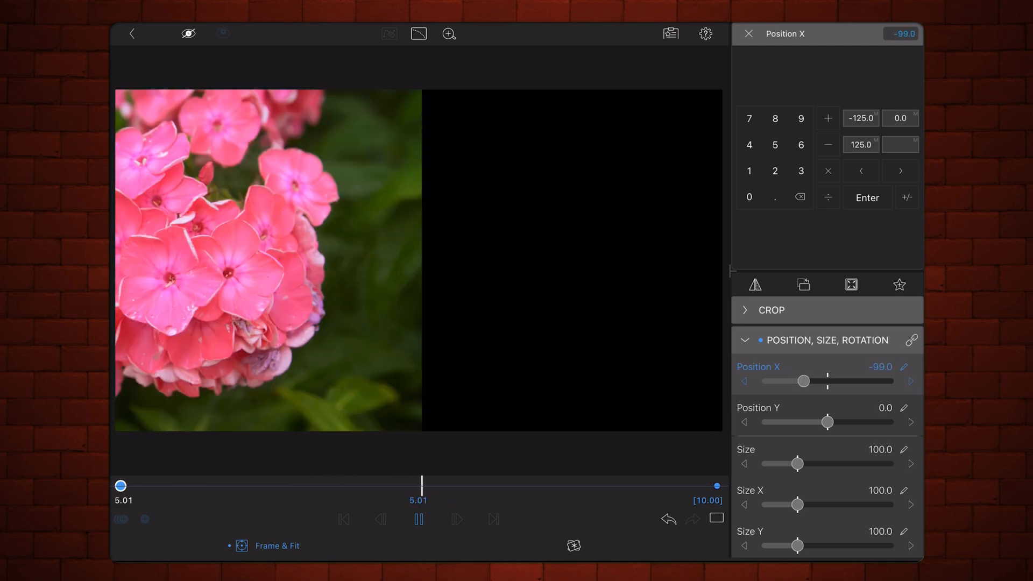
{"action": "left_click_drag", "start_coordinate": [803, 381], "coordinate": [813, 381]}
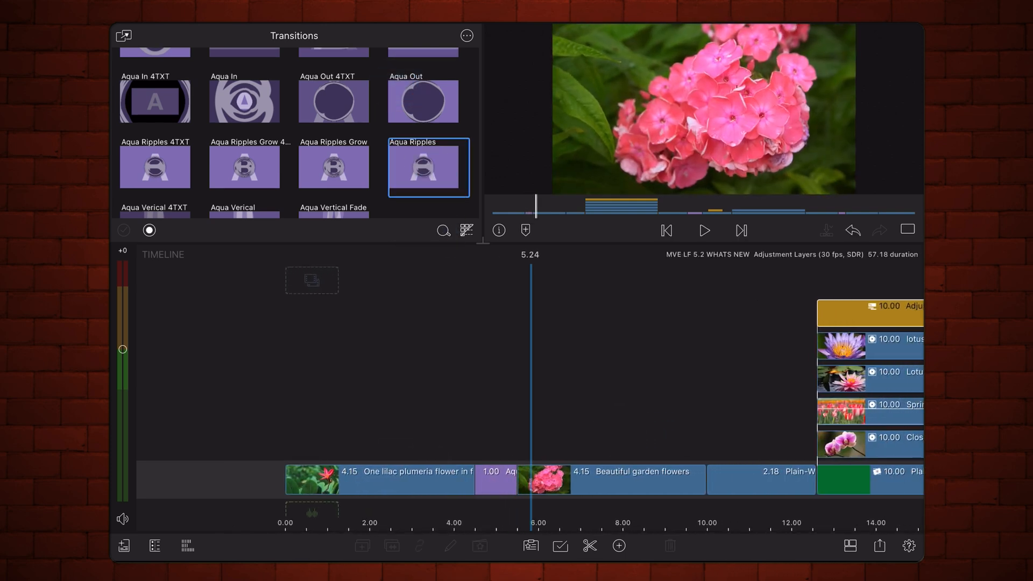
Replace the plumeria-to-garden flowers transition with a different one-second transition style
{"action": "scroll", "scroll_direction": "down", "scroll_amount": 3}
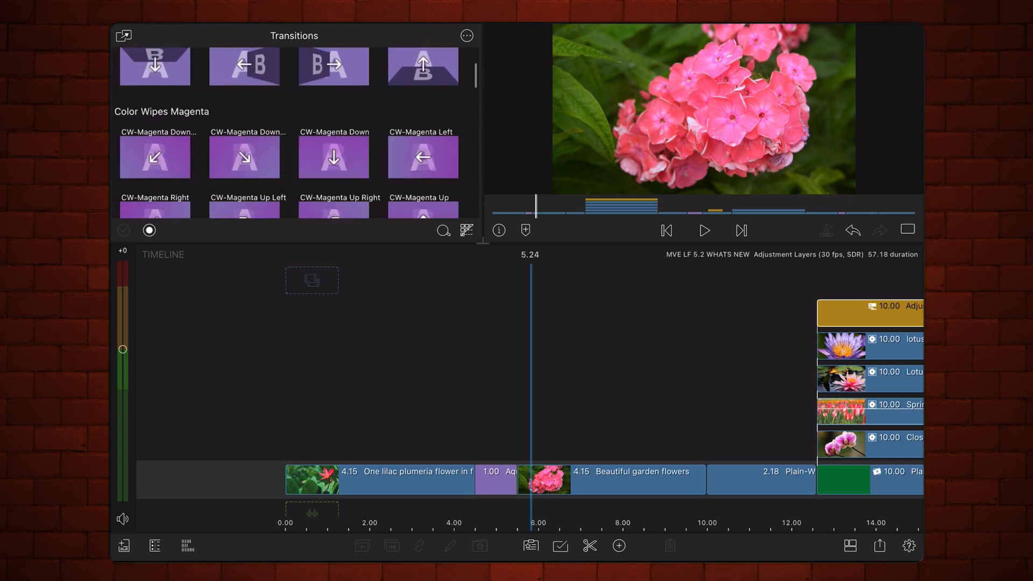
{"action": "scroll", "scroll_direction": "down", "scroll_amount": 3}
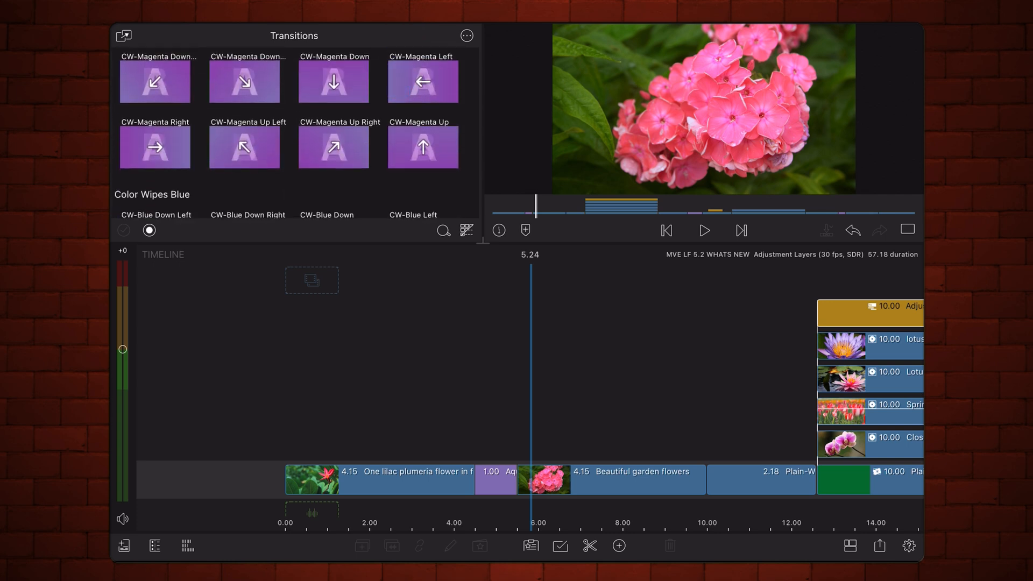
{"action": "left_click", "coordinate": [159, 146]}
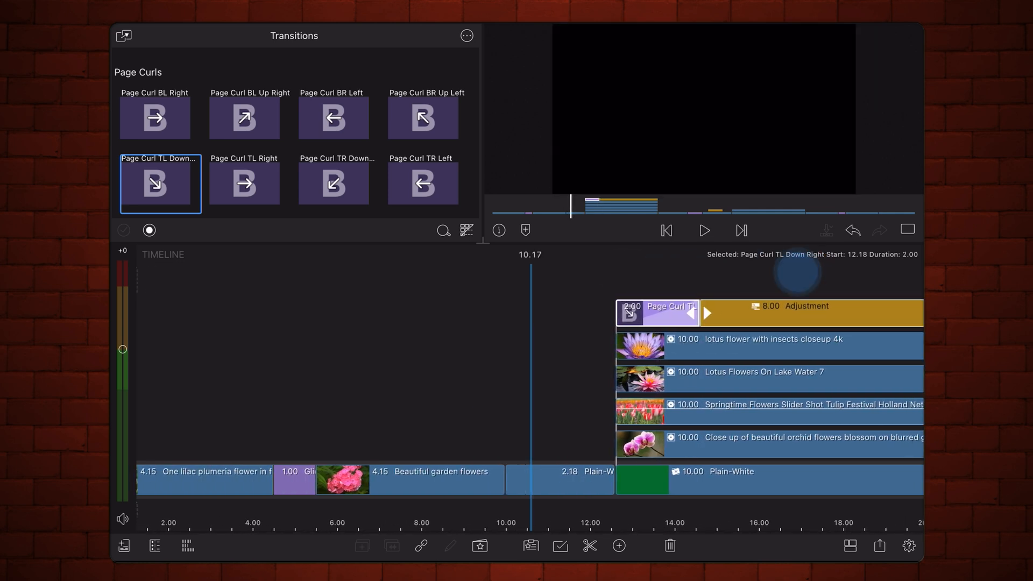
Lead into the grid's adjustment clip with a two-second Page Curl TL Down Right transition
{"action": "left_click", "coordinate": [703, 230]}
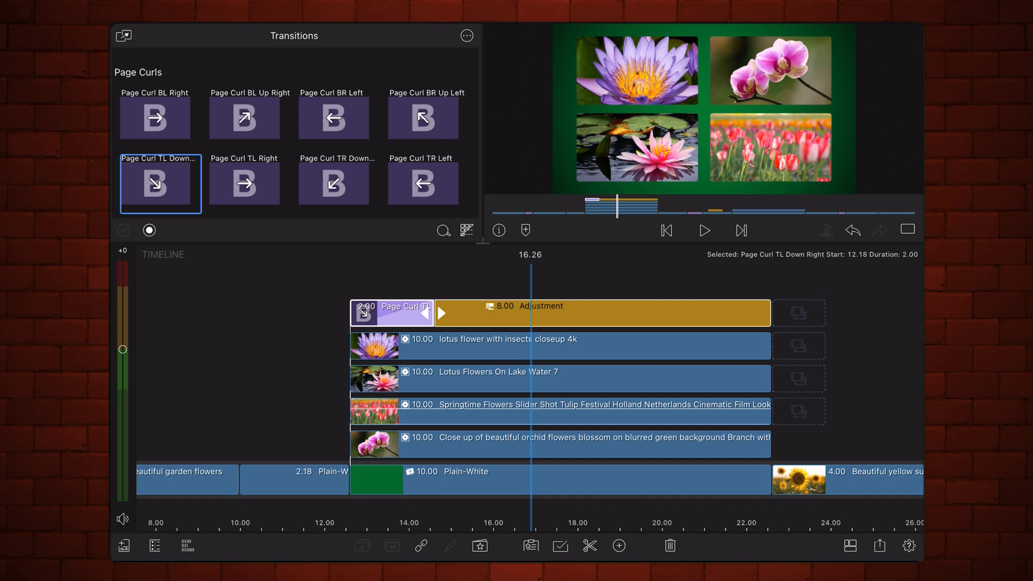
Swap the grid adjustment clip's transition for a two-second Flip Right and play it back
{"action": "scroll", "scroll_direction": "down", "scroll_amount": 3}
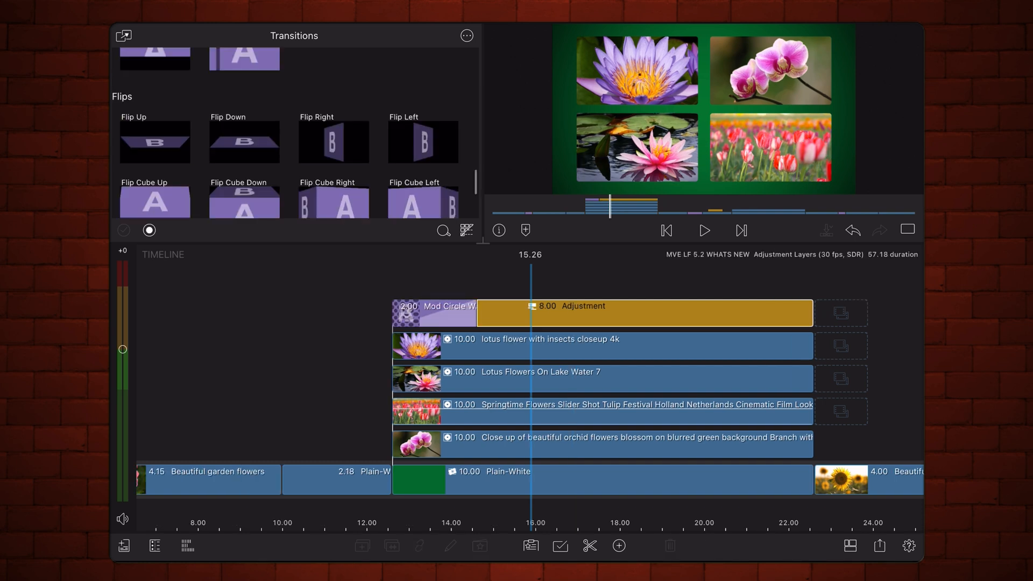
{"action": "left_click_drag", "start_coordinate": [338, 142], "coordinate": [408, 290]}
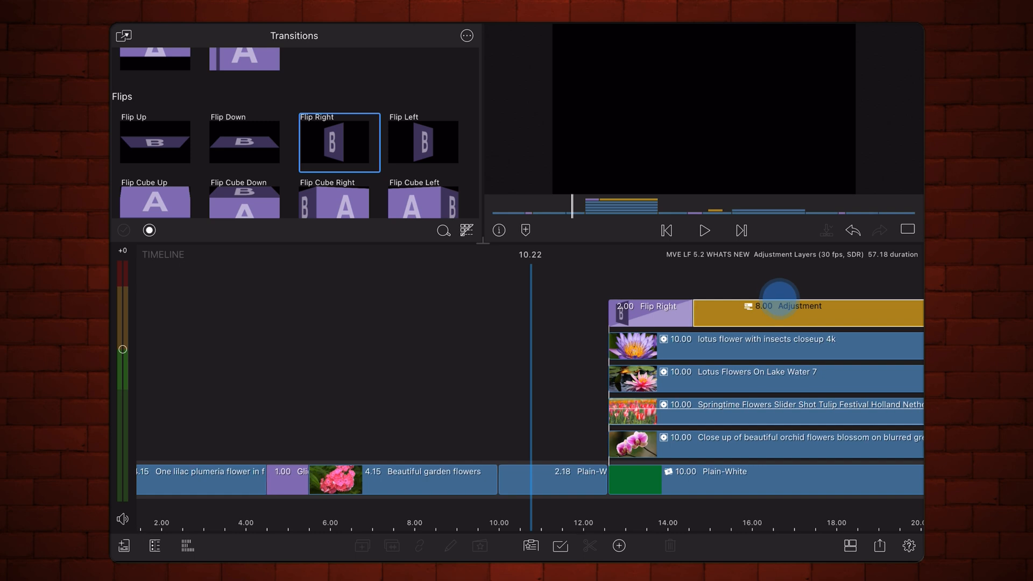
{"action": "left_click", "coordinate": [704, 230]}
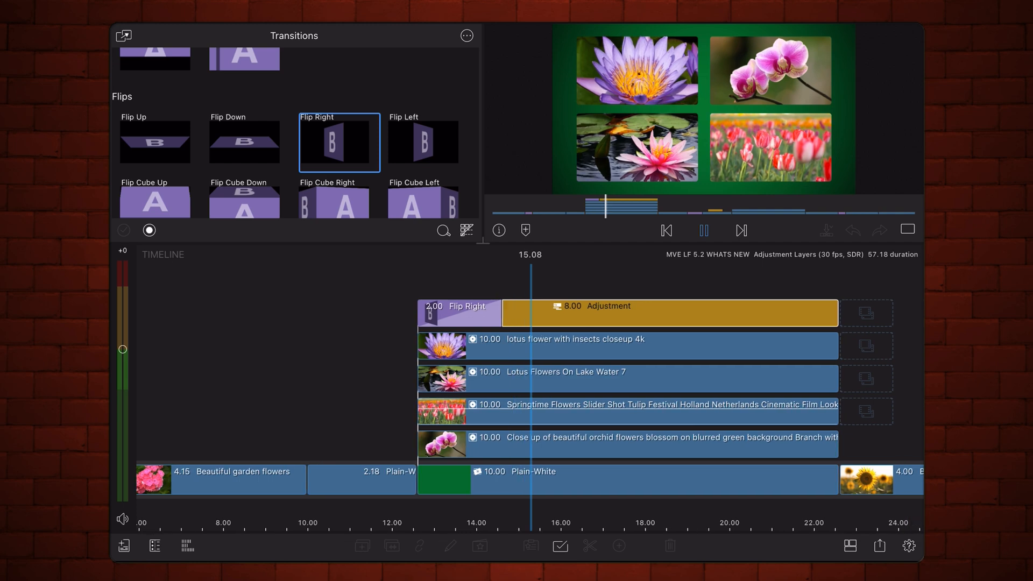
{"action": "left_click", "coordinate": [702, 230]}
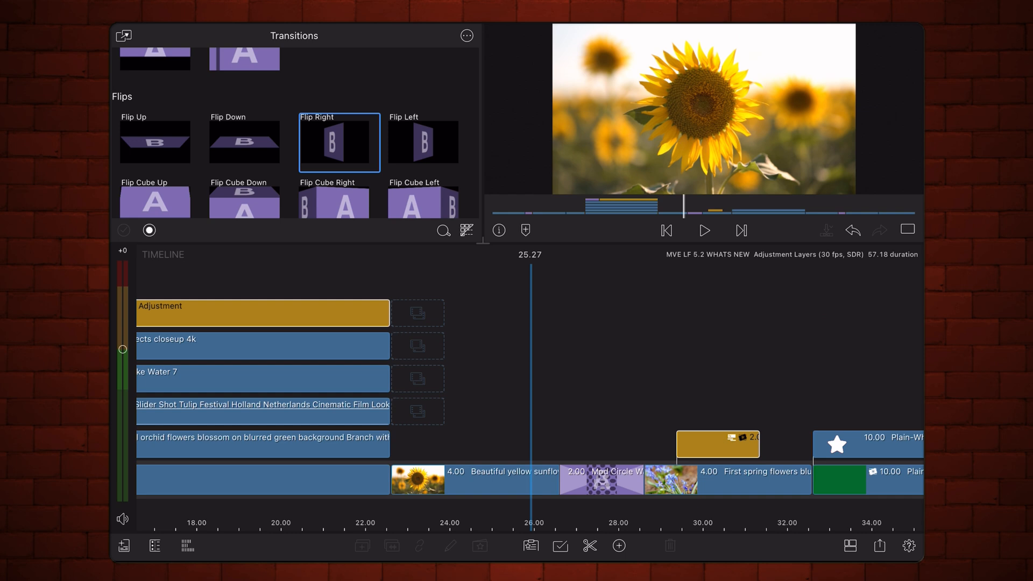
{"action": "left_click", "coordinate": [704, 231]}
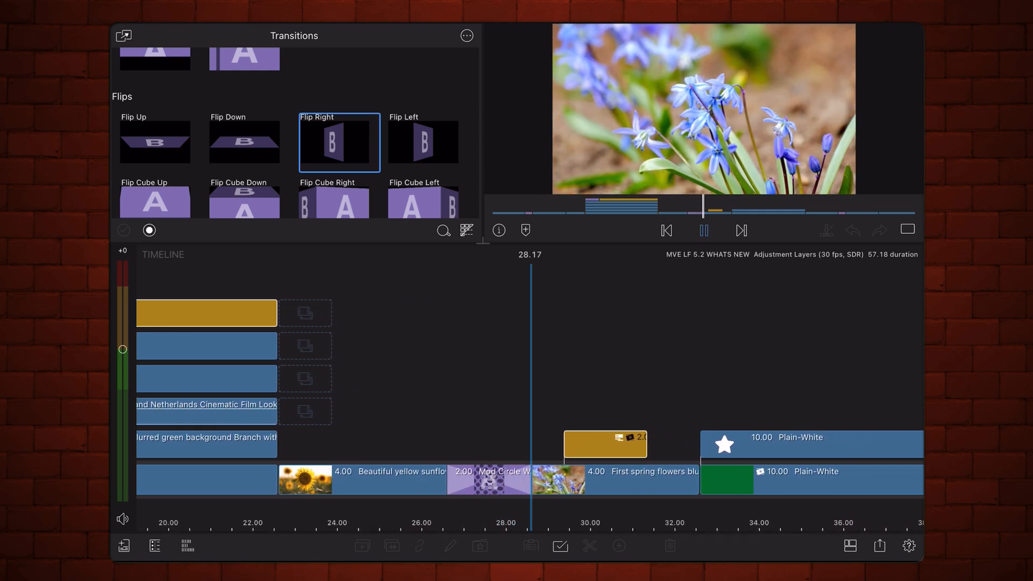
Open the gold adjustment clip's Color & Effects editor to preview its Long Zoom blur
{"action": "left_click", "coordinate": [703, 230]}
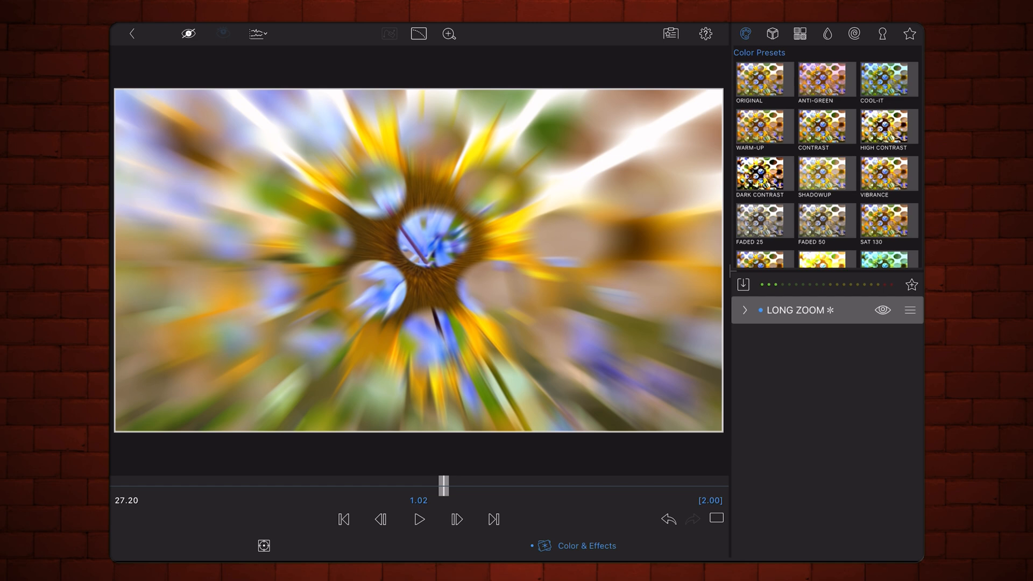
Expand the Long Zoom effect and step through its first and last keyframes
{"action": "left_click", "coordinate": [746, 310]}
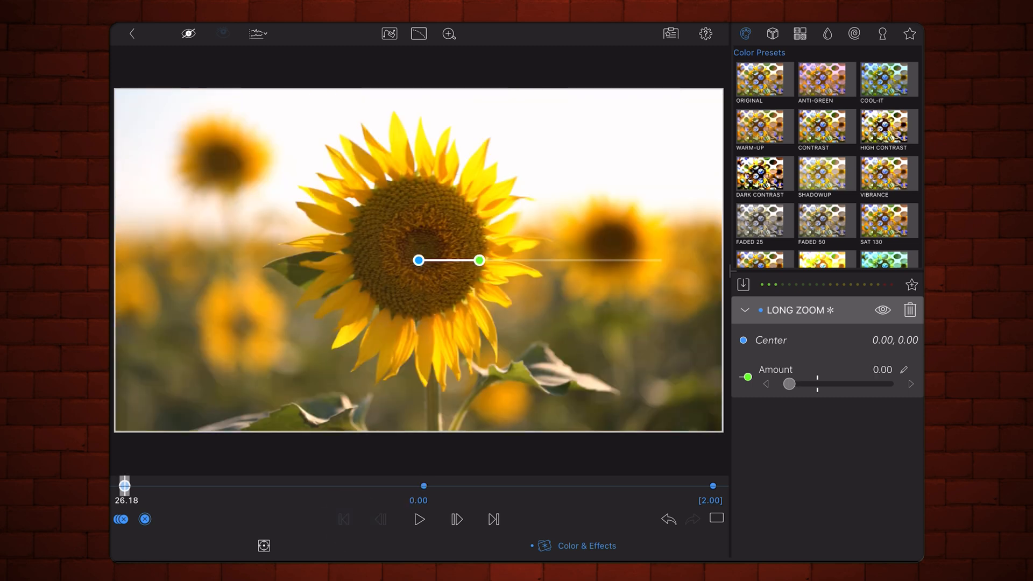
{"action": "left_click", "coordinate": [493, 519]}
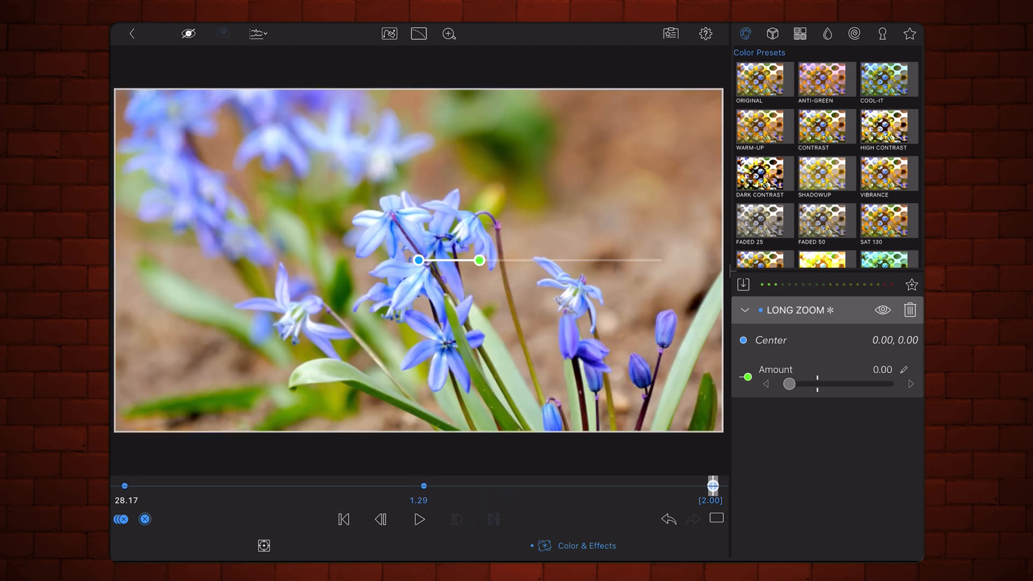
{"action": "left_click_drag", "start_coordinate": [789, 384], "coordinate": [808, 384]}
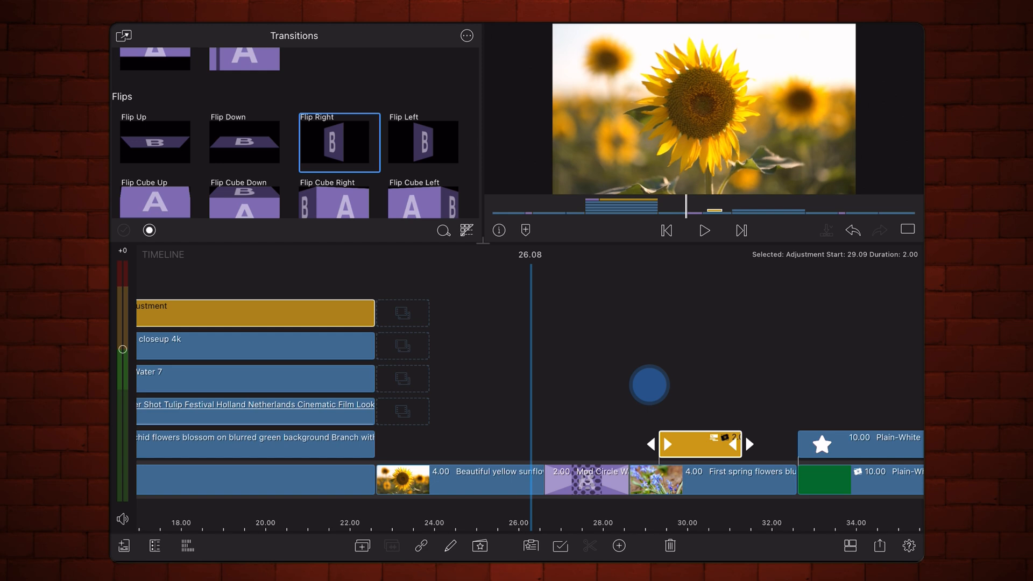
Shift the 2-second adjustment clip to start at 26.18 over the Mod Circle Wipe, checking playback
{"action": "left_click", "coordinate": [704, 229]}
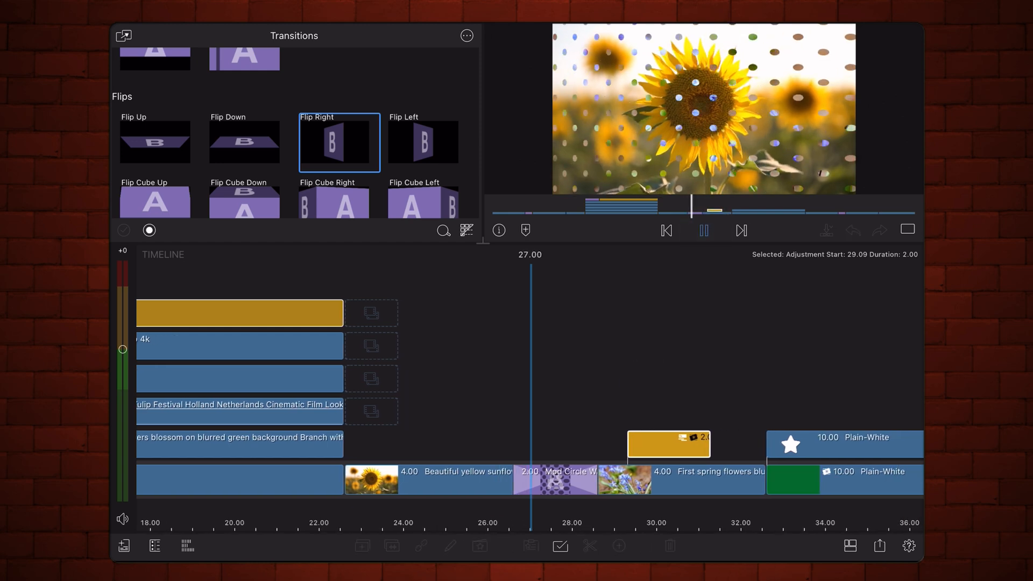
{"action": "left_click", "coordinate": [703, 231]}
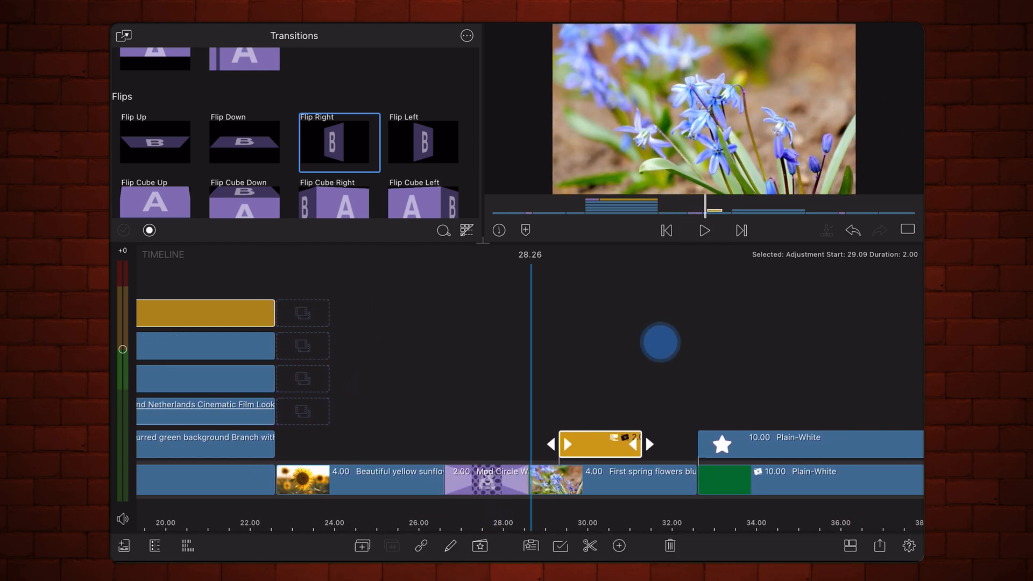
{"action": "left_click_drag", "start_coordinate": [598, 445], "coordinate": [489, 445]}
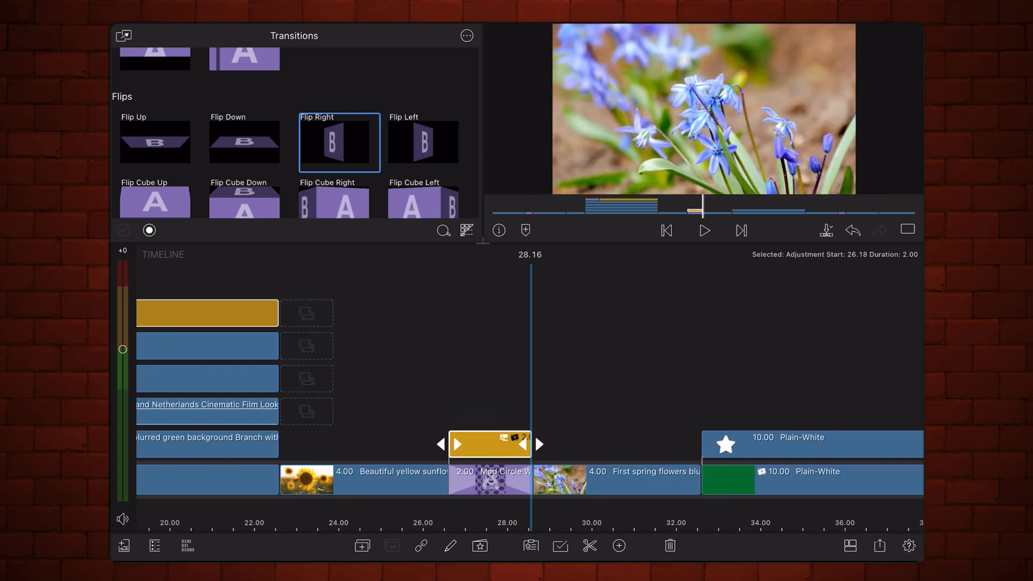
{"action": "left_click", "coordinate": [704, 230]}
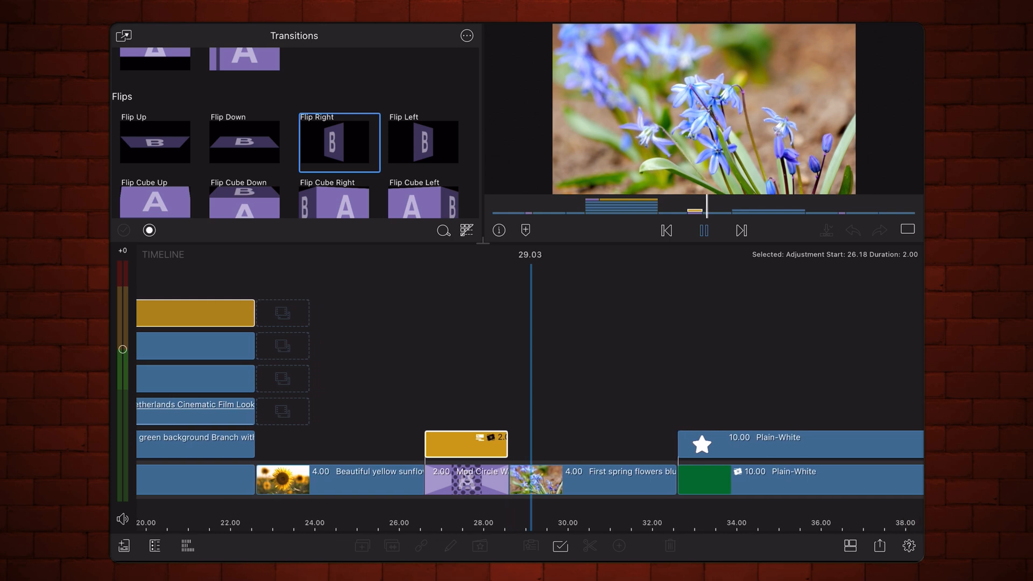
{"action": "left_click", "coordinate": [704, 231]}
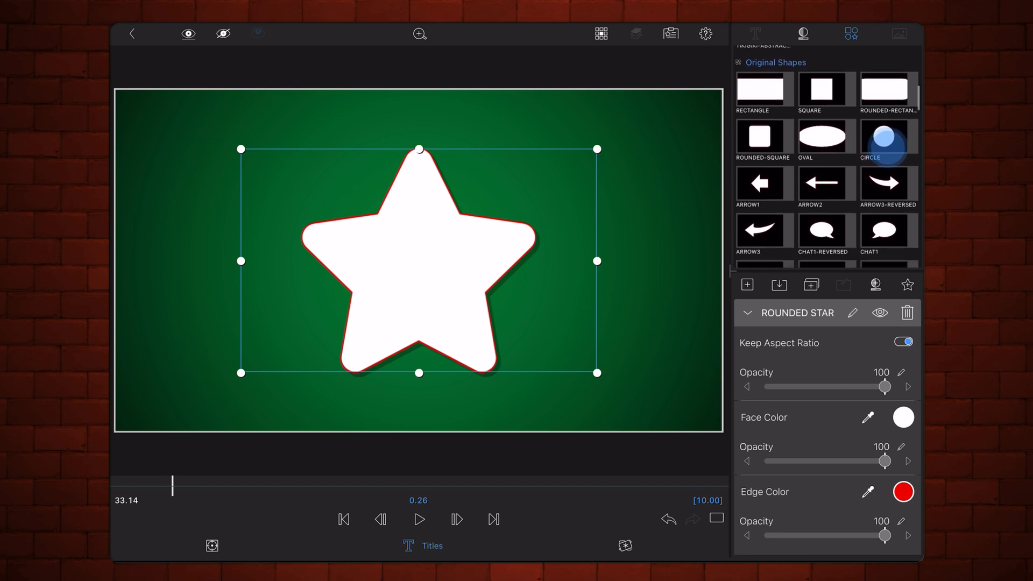
Try the Trapezoid, 180 Arrow, Bubble Arrow and Basket shapes, then choose the Home house
{"action": "scroll", "scroll_direction": "down", "scroll_amount": 3}
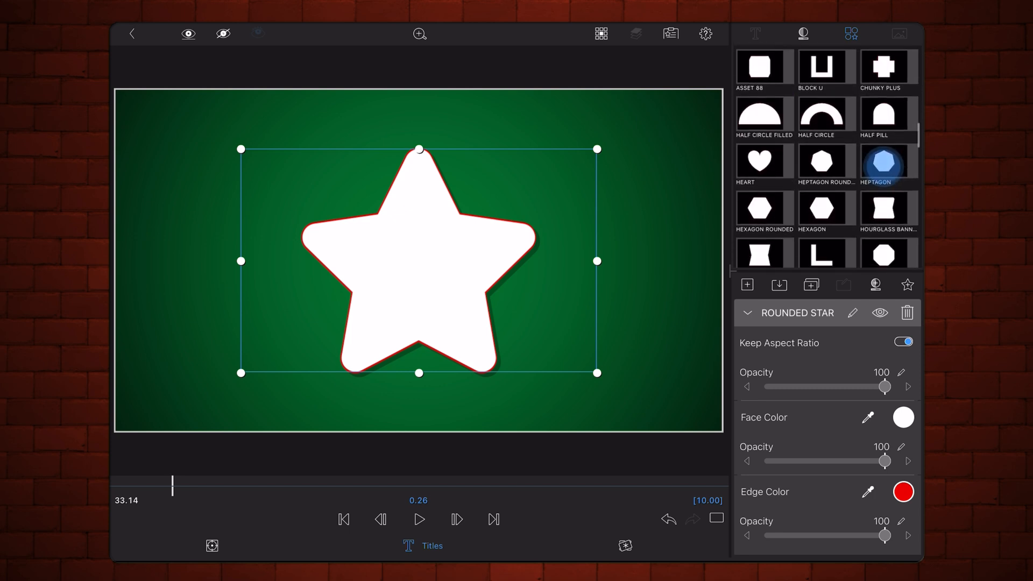
{"action": "scroll", "scroll_direction": "down", "scroll_amount": 3}
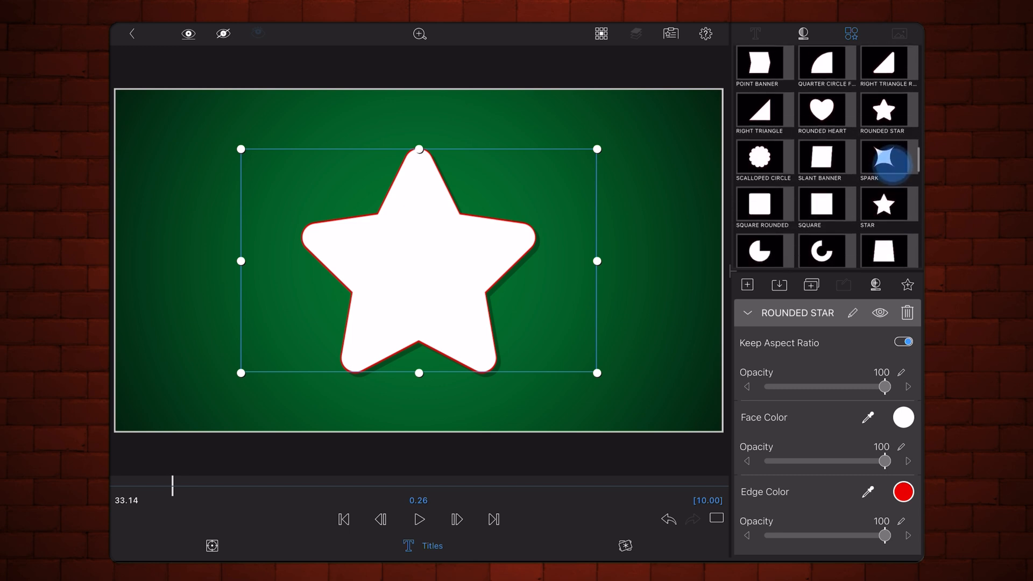
{"action": "left_click", "coordinate": [886, 160]}
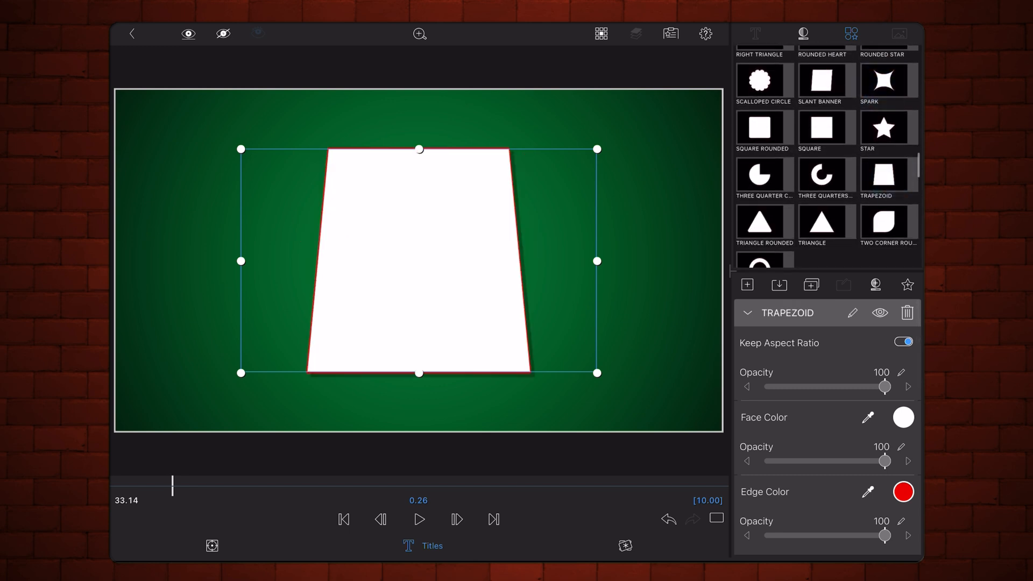
{"action": "left_click", "coordinate": [826, 183]}
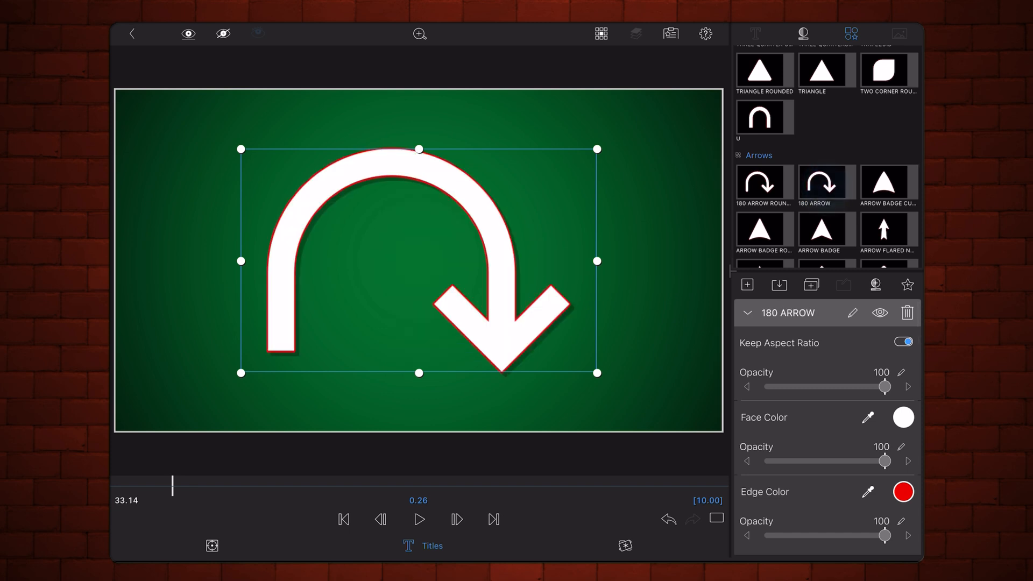
{"action": "left_click", "coordinate": [825, 177]}
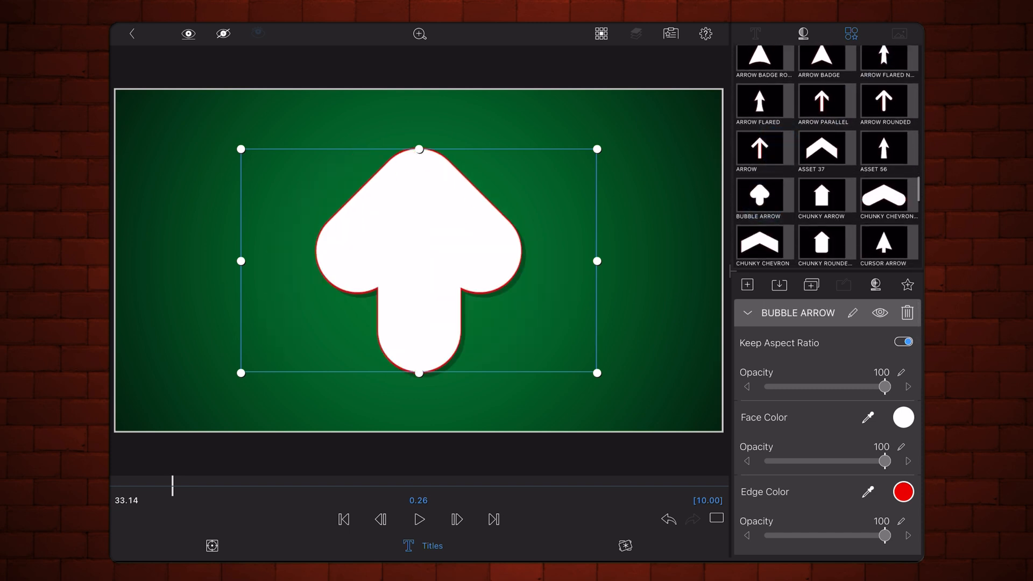
{"action": "scroll", "scroll_direction": "down", "scroll_amount": 3}
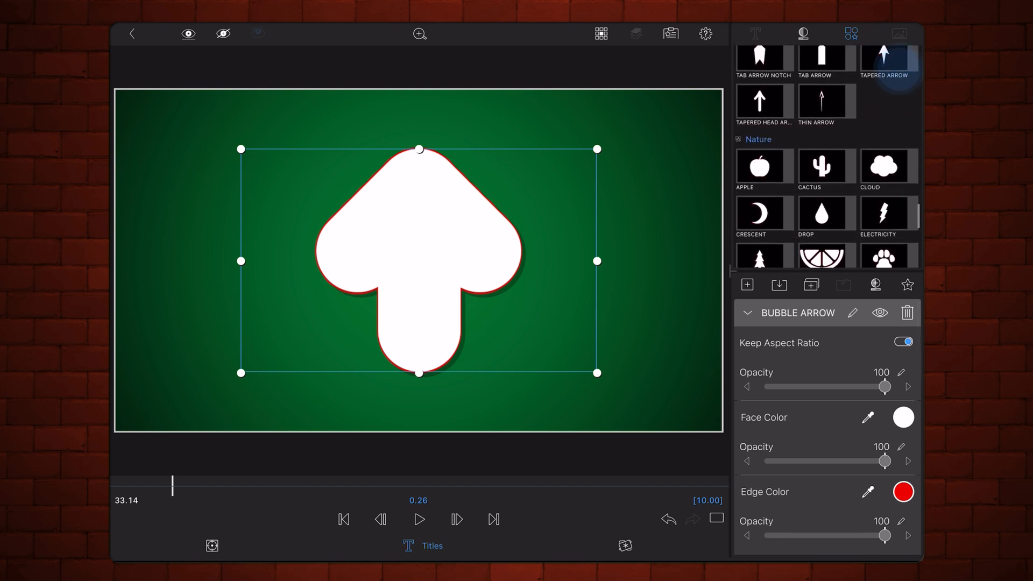
{"action": "left_click", "coordinate": [822, 239]}
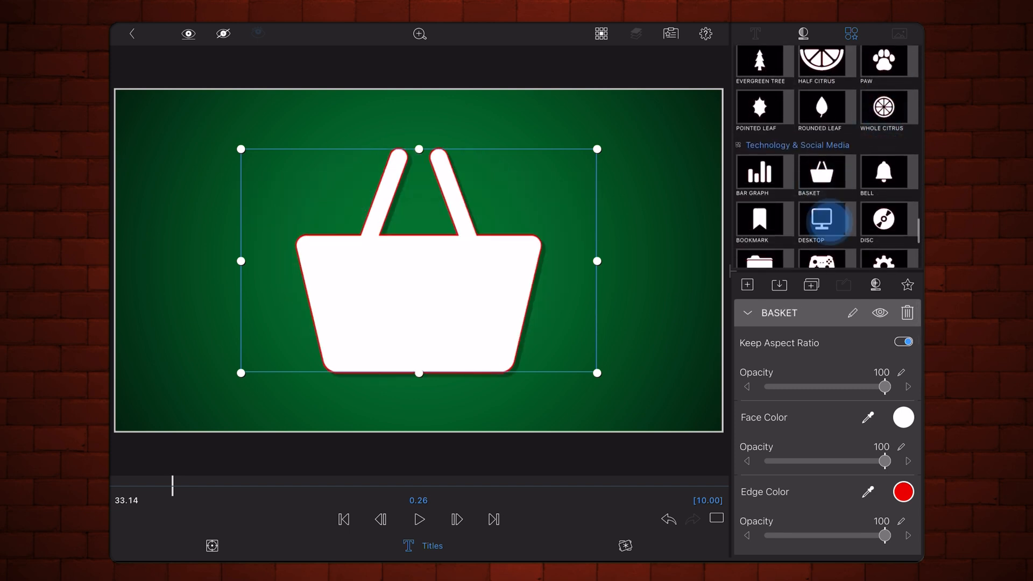
{"action": "left_click", "coordinate": [762, 239]}
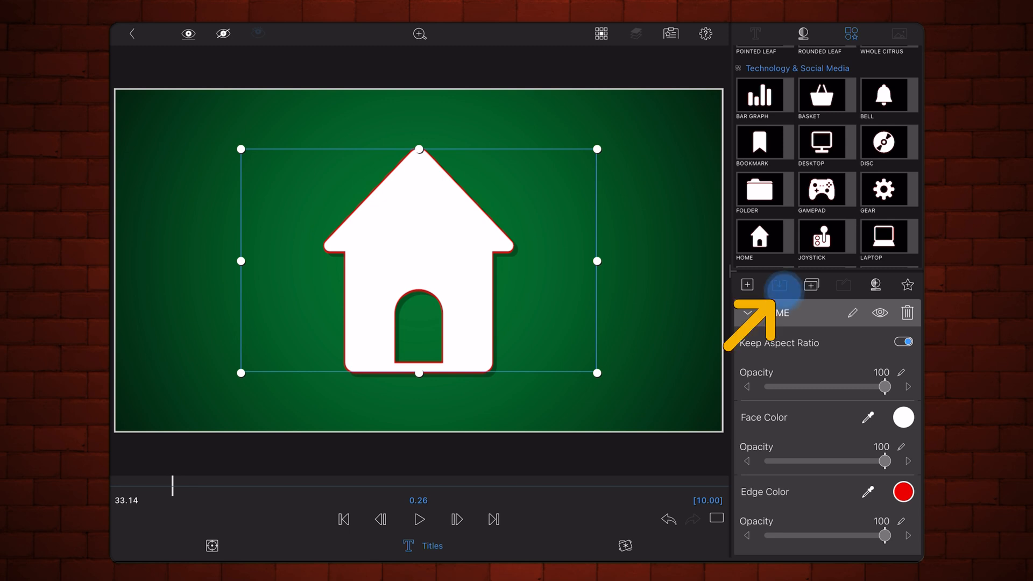
Import SVG user shapes, resize the house, and try the Arm and Music 1 shapes
{"action": "left_click", "coordinate": [781, 284]}
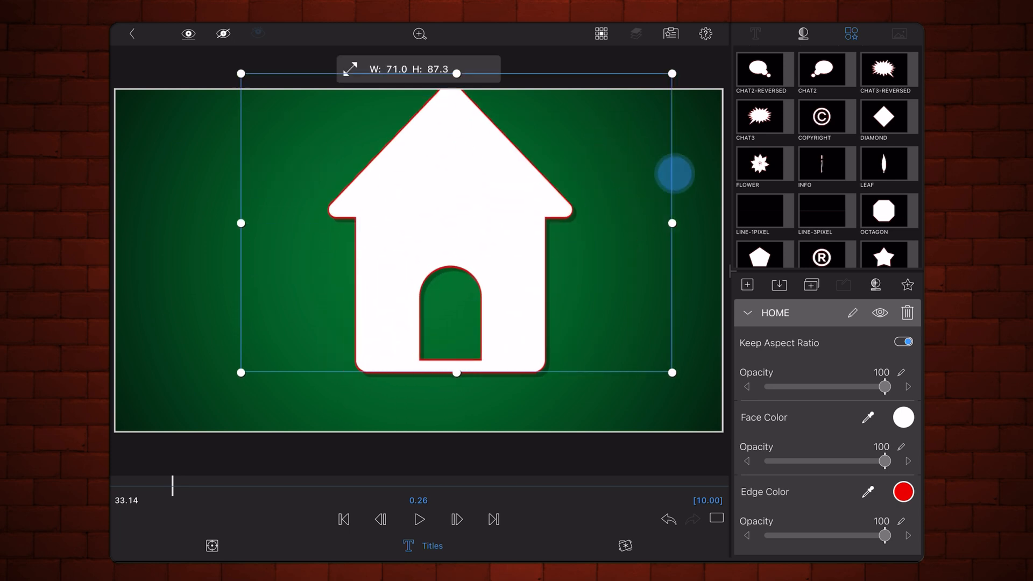
{"action": "left_click_drag", "start_coordinate": [673, 232], "coordinate": [547, 285]}
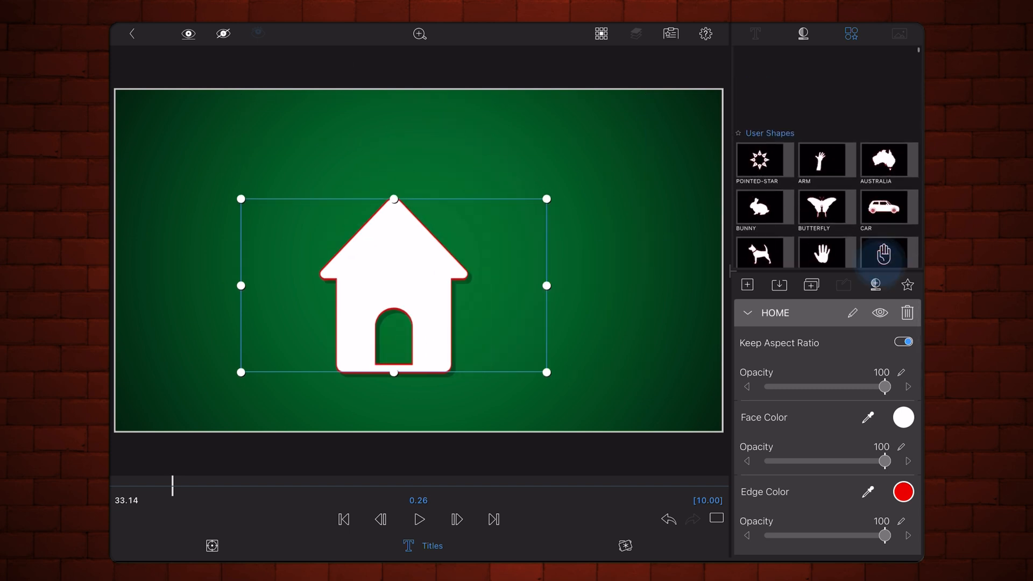
{"action": "left_click", "coordinate": [825, 158]}
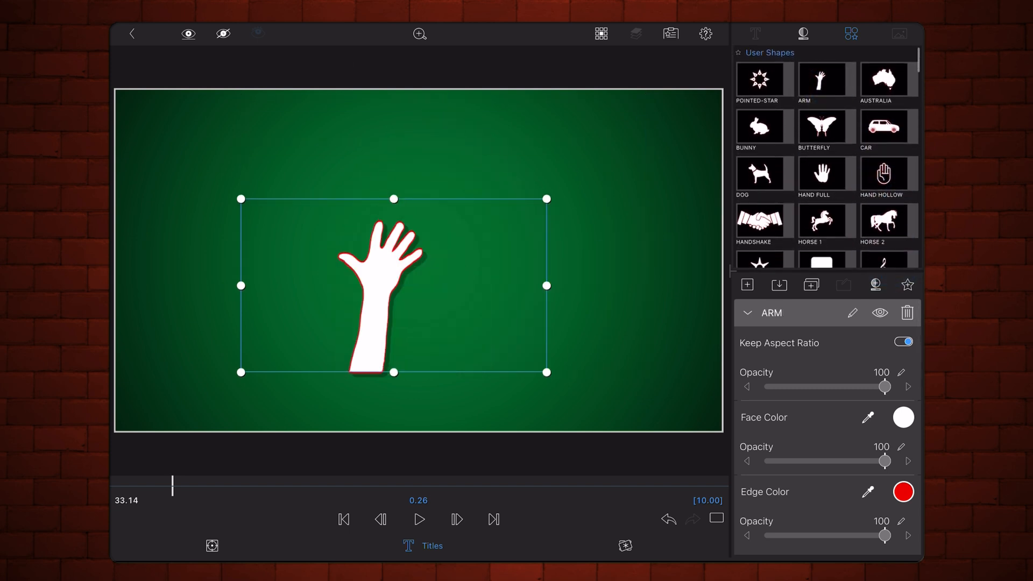
{"action": "left_click", "coordinate": [763, 173]}
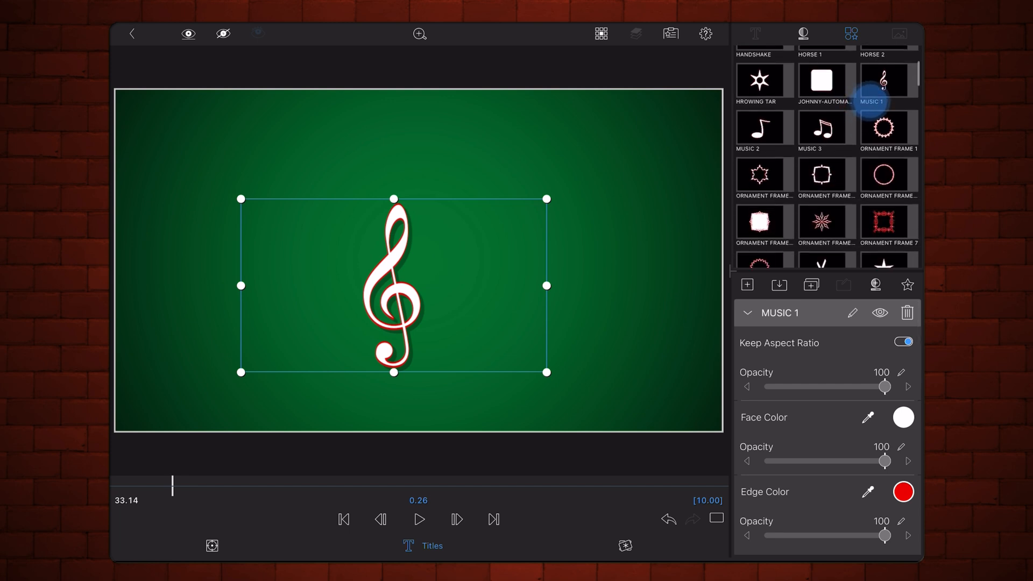
Swap in the PATH3711 scissors shape and shrink it to a small size
{"action": "scroll", "scroll_direction": "down", "scroll_amount": 3}
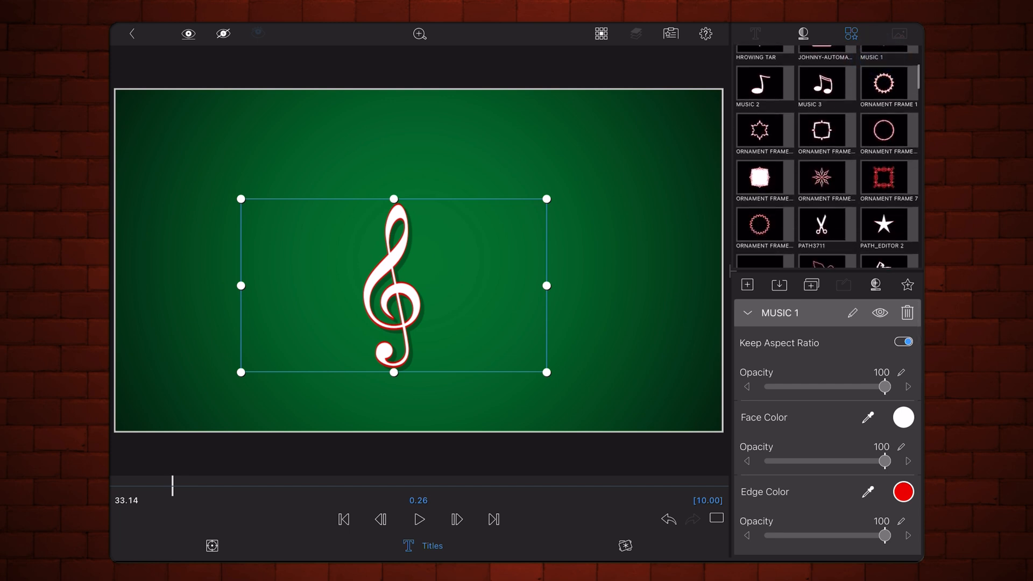
{"action": "left_click", "coordinate": [825, 229]}
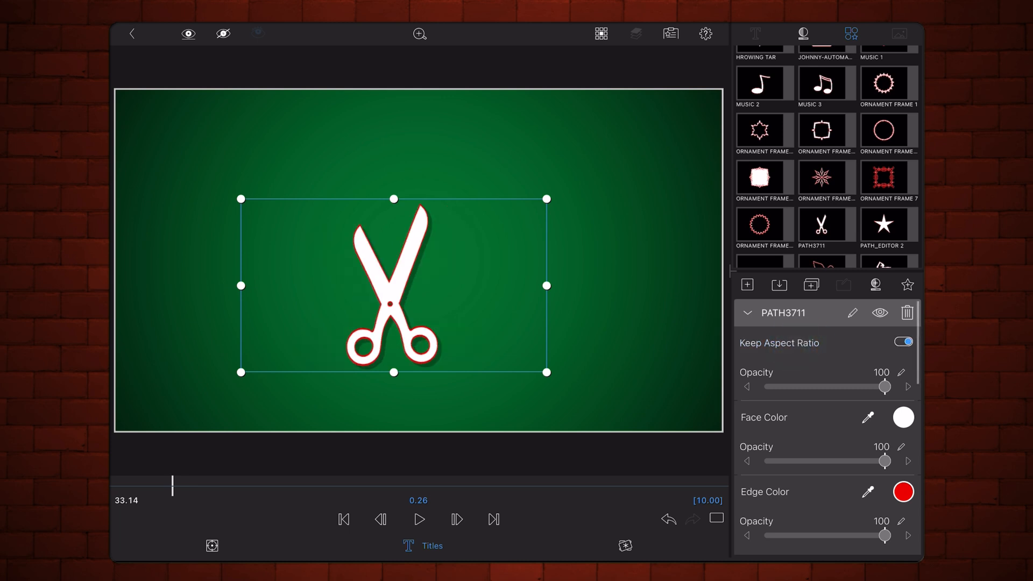
{"action": "left_click_drag", "start_coordinate": [546, 371], "coordinate": [537, 380]}
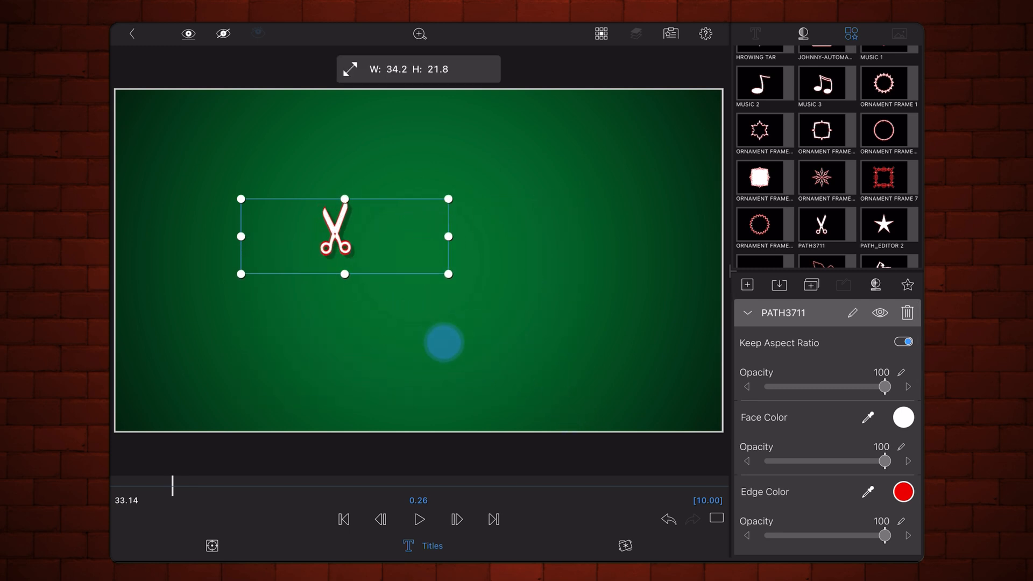
{"action": "left_click_drag", "start_coordinate": [447, 273], "coordinate": [570, 399]}
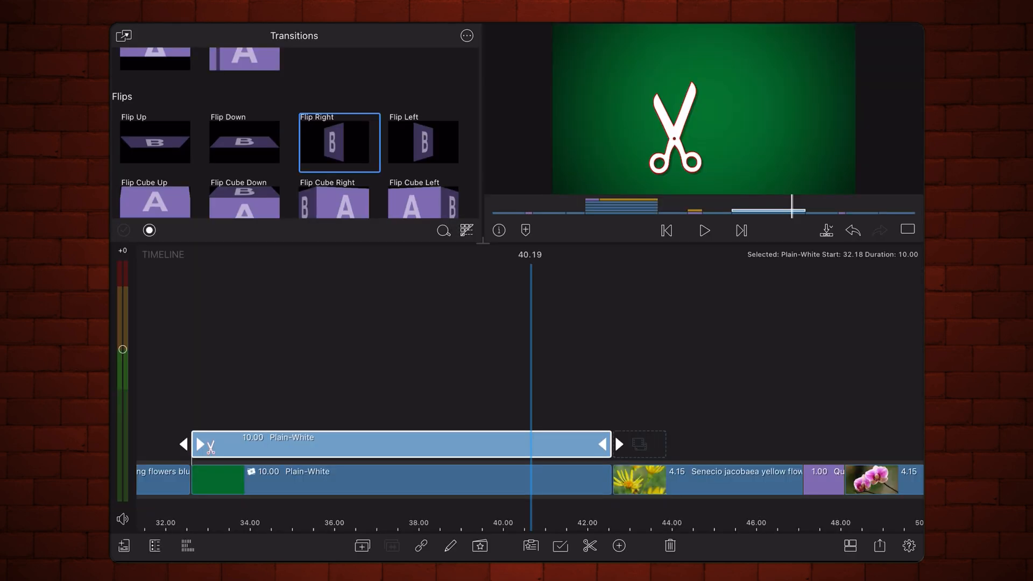
Scroll the Transitions library past Blurs to the Quick Zoom transitions, then select the timeline
{"action": "scroll", "scroll_direction": "down", "scroll_amount": 3}
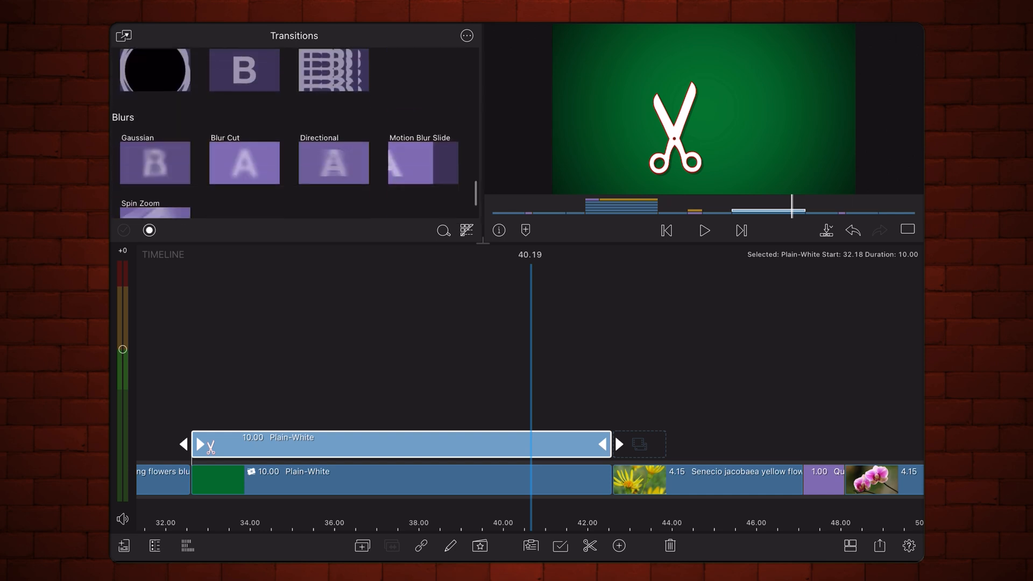
{"action": "scroll", "scroll_direction": "down", "scroll_amount": 3}
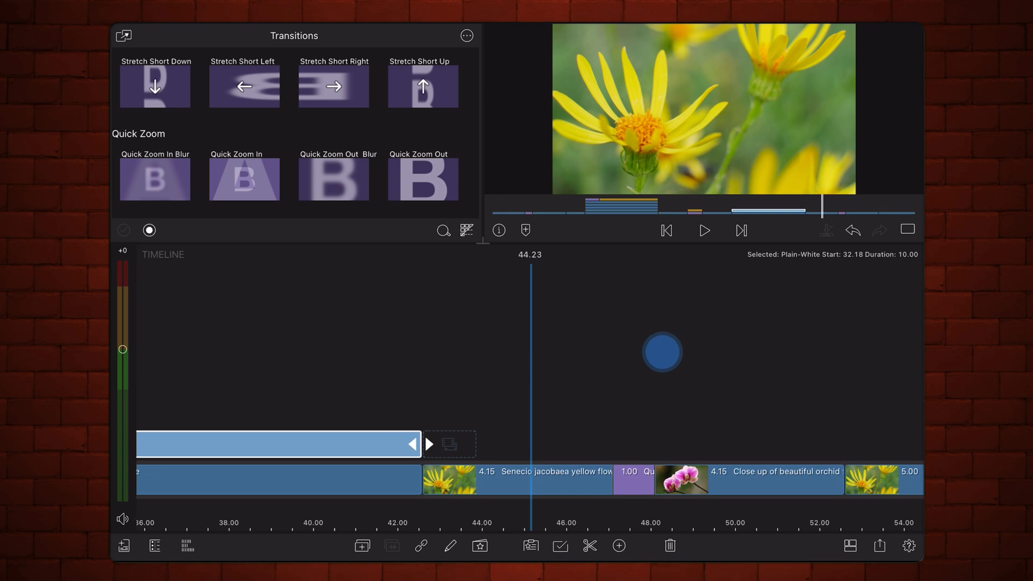
{"action": "left_click", "coordinate": [428, 179]}
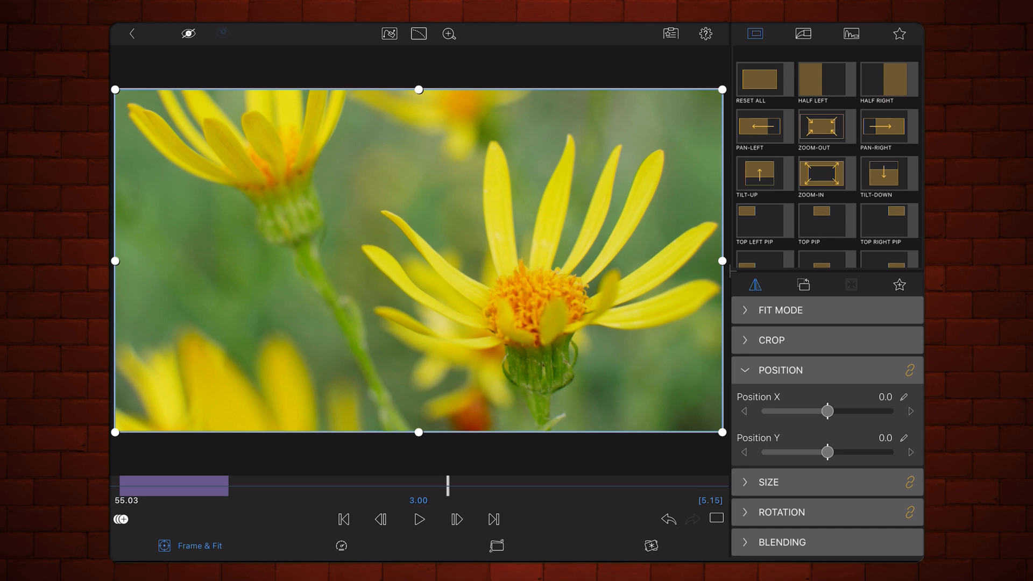
Use the layout icon to show Position, Size and Rotation as one Frame & Fit section
{"action": "left_click", "coordinate": [850, 285]}
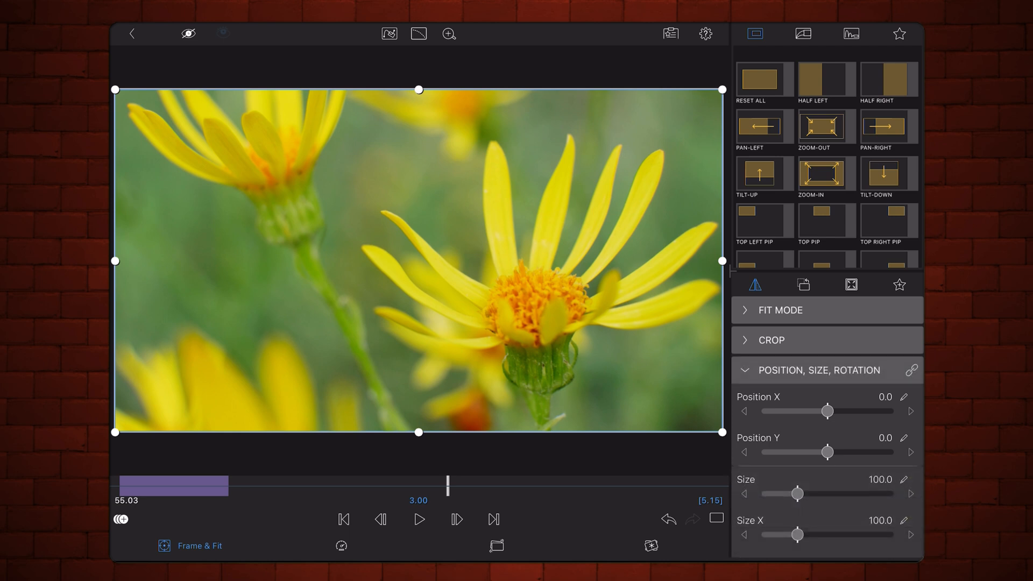